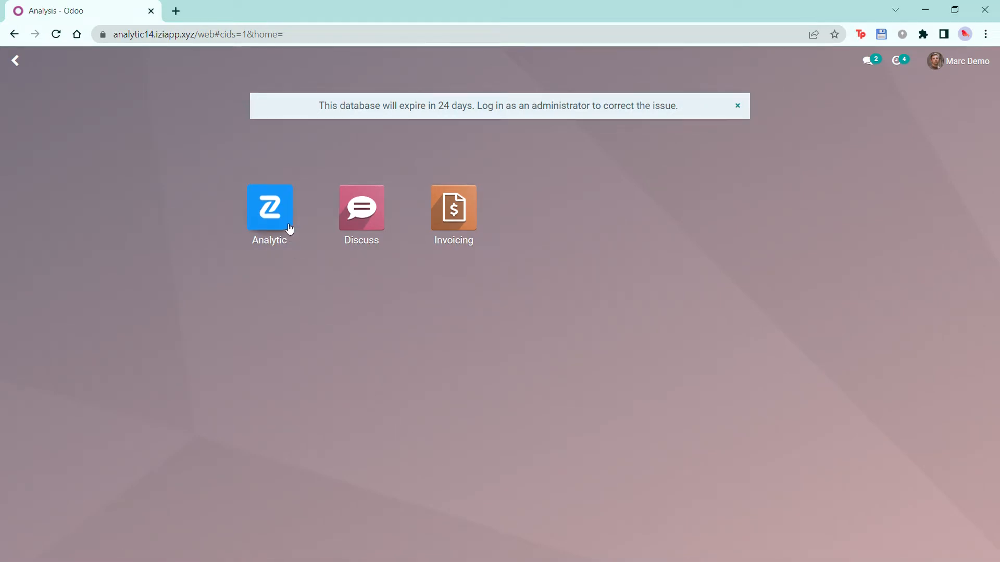
Open the Analytic app and bring up the list of saved analyses.
left_click(269, 207)
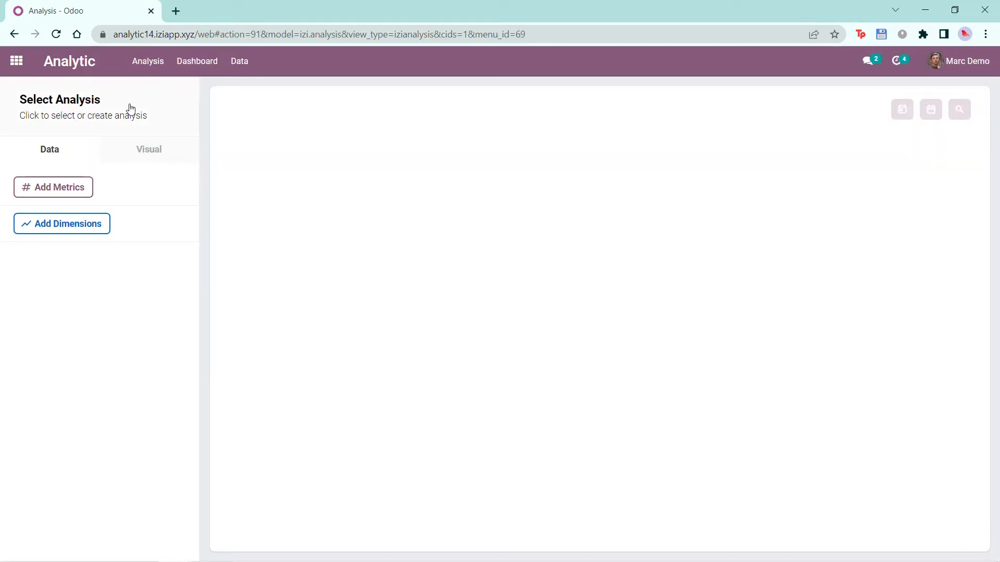
left_click(59, 106)
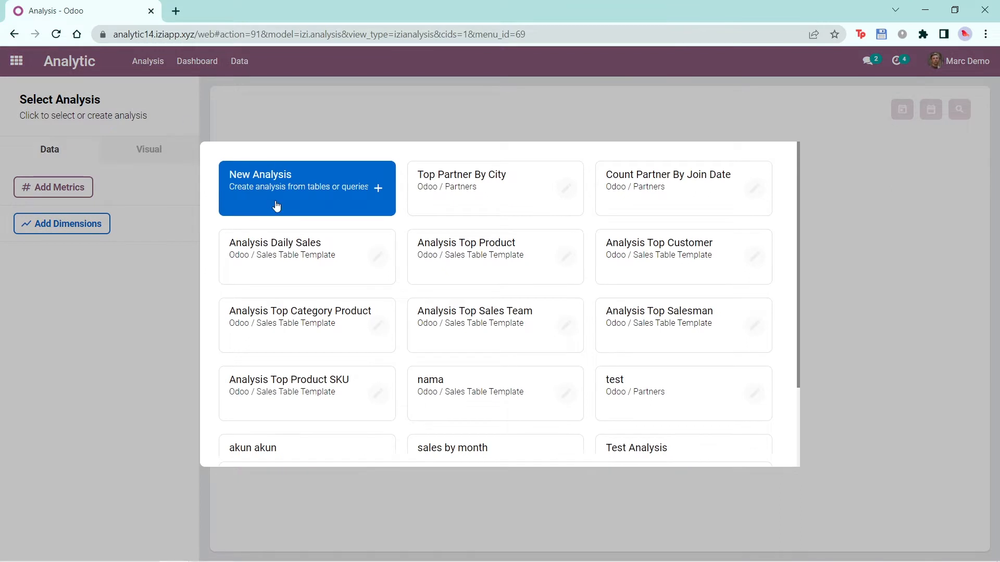
Create a new analysis named Test New Analysis Sales on Odoo's Sales Table Template.
left_click(306, 188)
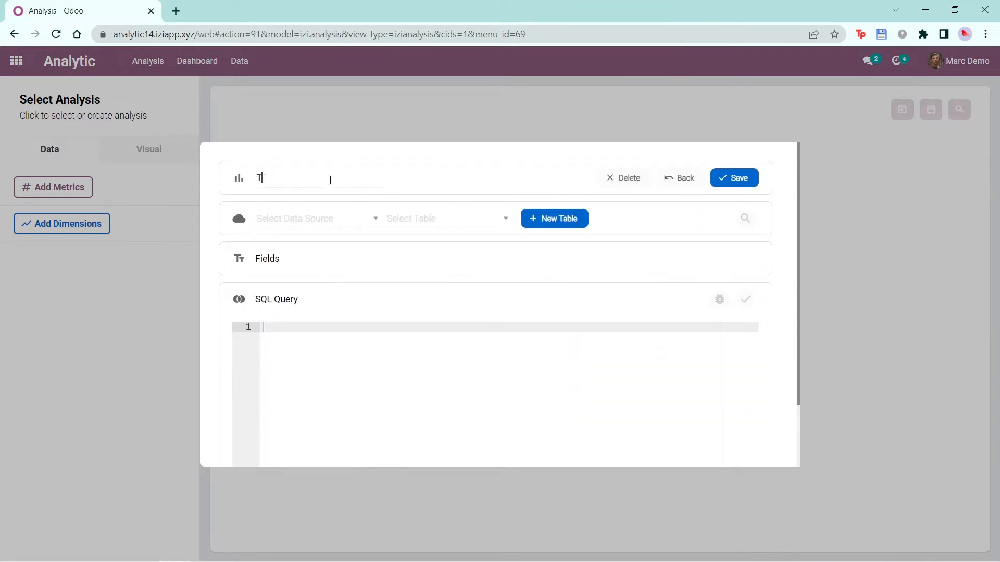
type("Test New Analysis Sa")
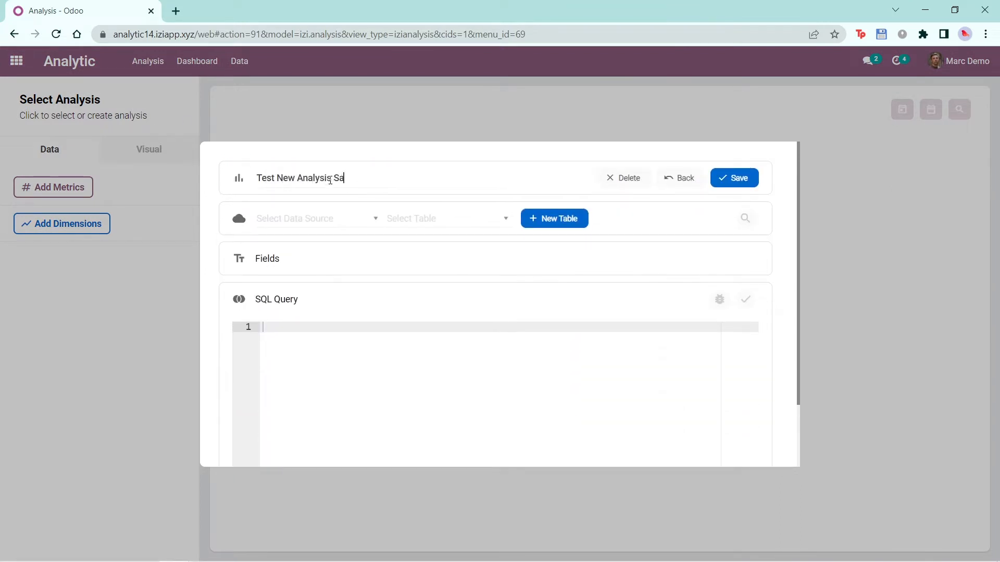
left_click(312, 218)
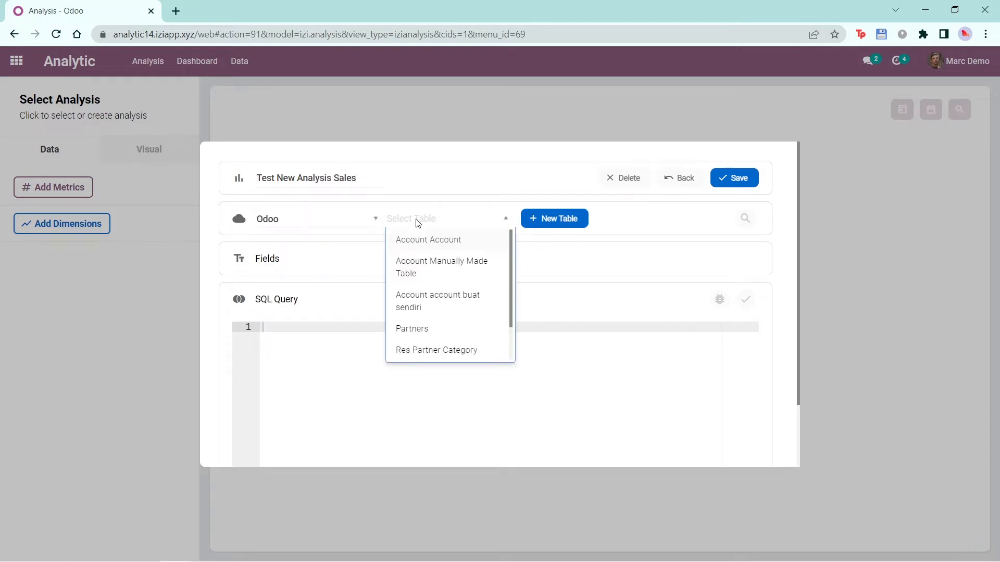
scroll("down", 3)
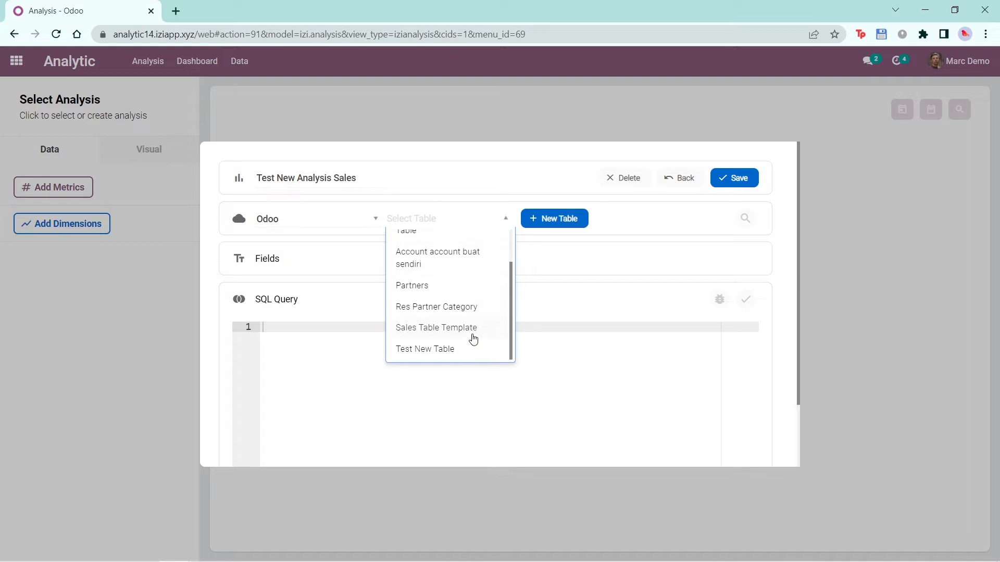
left_click(437, 328)
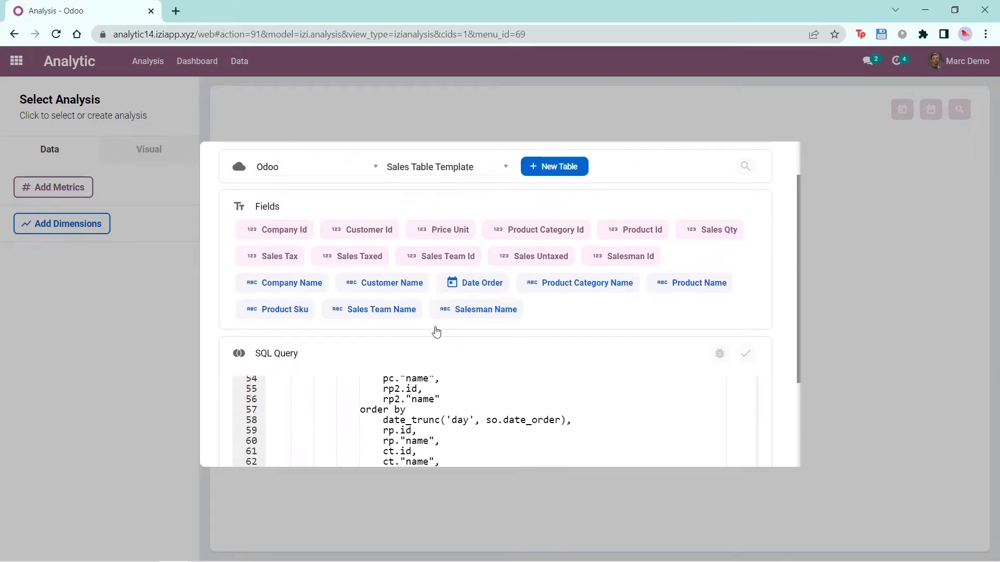
mouse_move(327, 244)
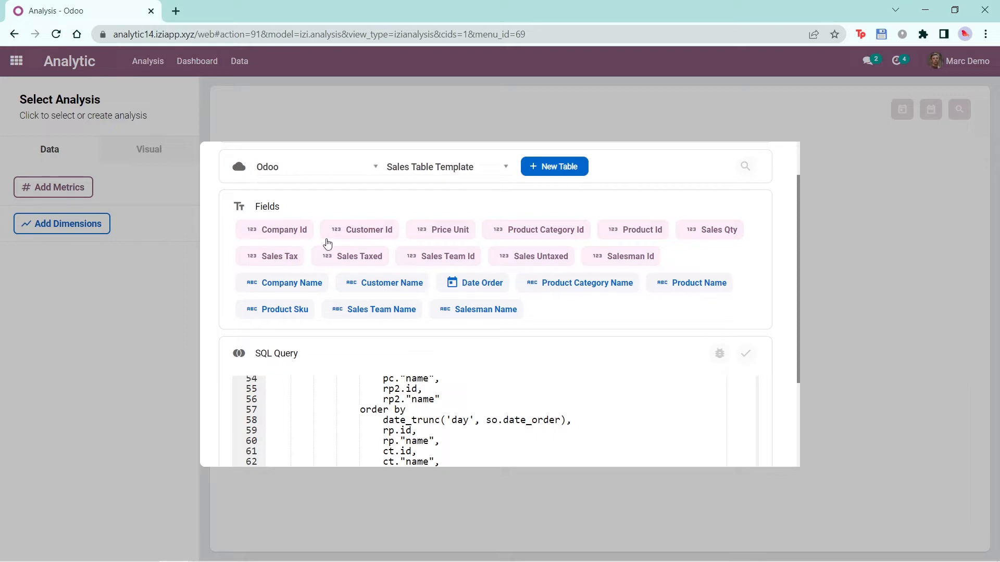
mouse_move(366, 240)
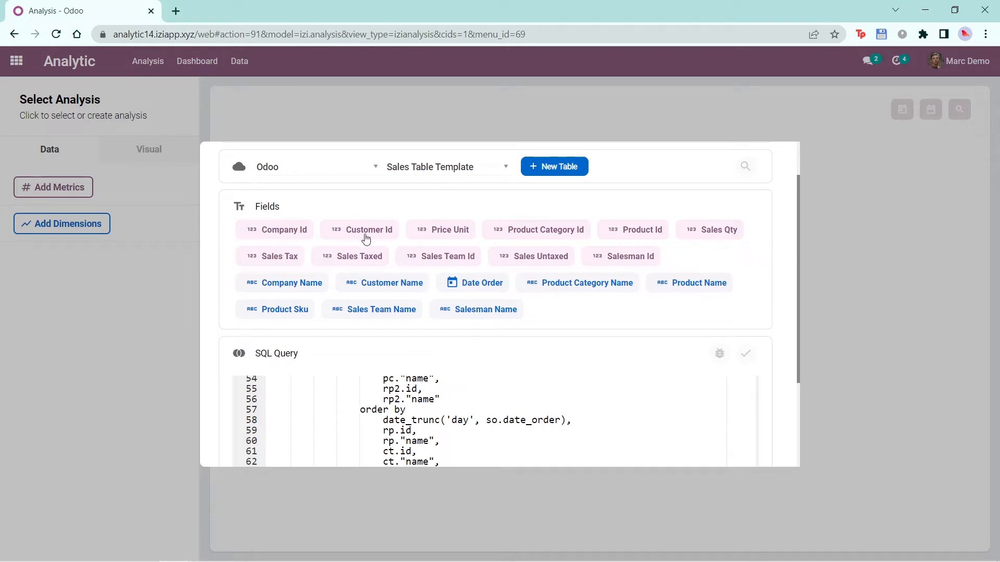
mouse_move(353, 295)
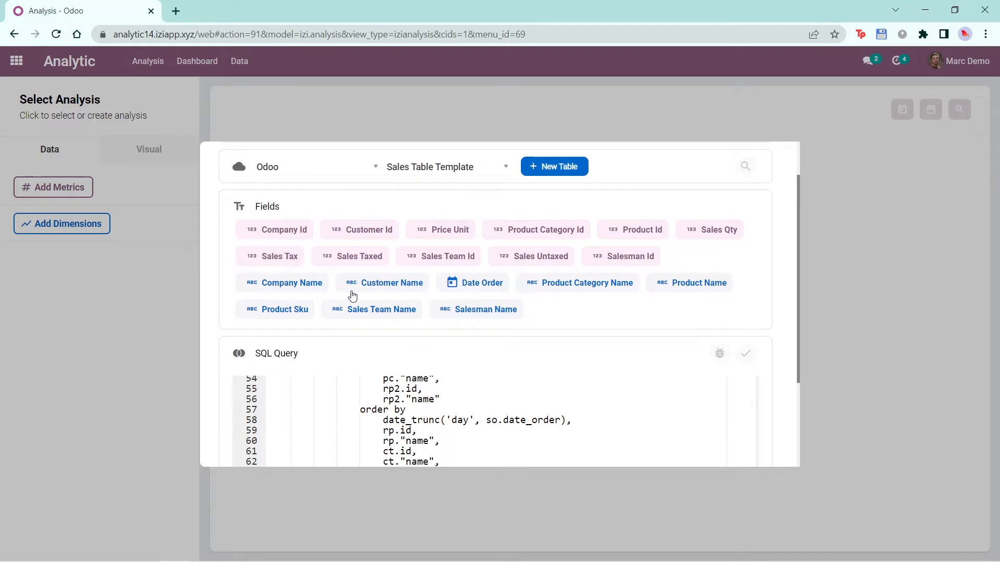
Save the new analysis and dismiss the save confirmation.
scroll("down", 3)
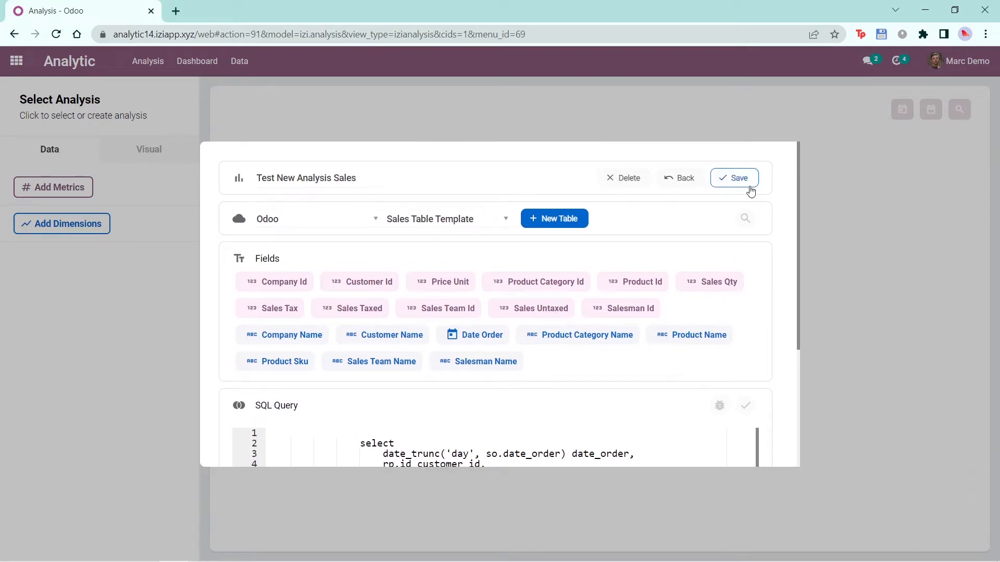
left_click(733, 178)
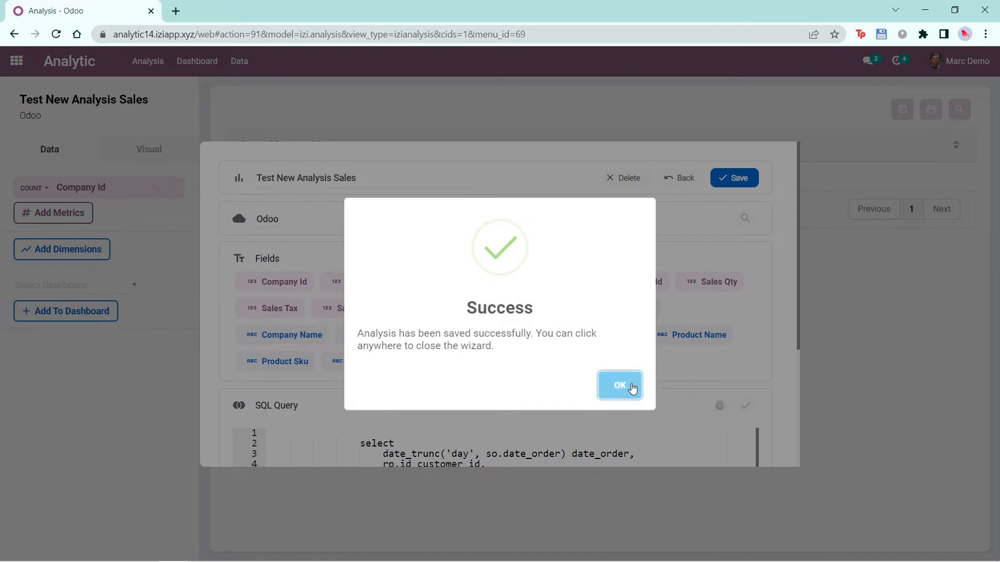
left_click(618, 386)
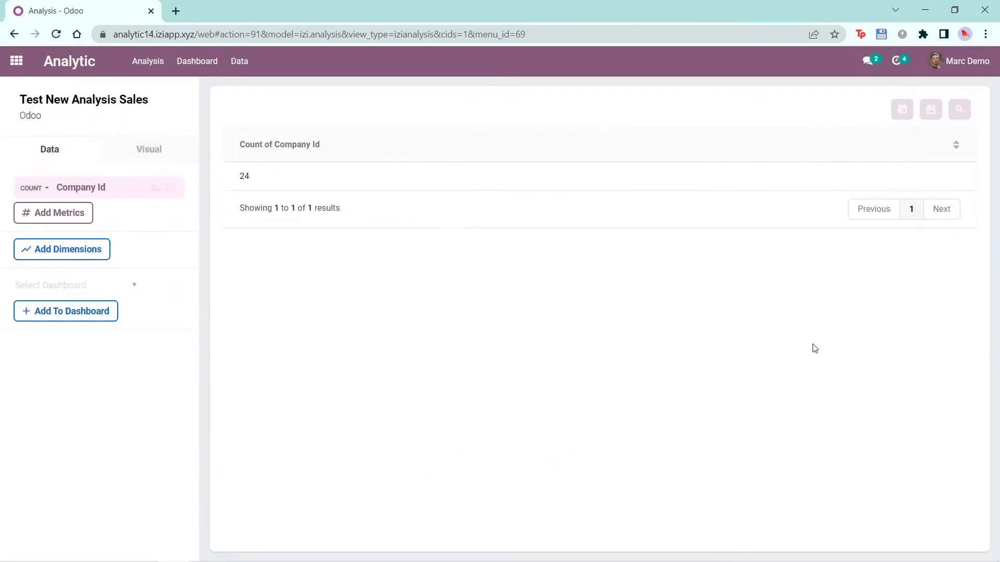
mouse_move(235, 272)
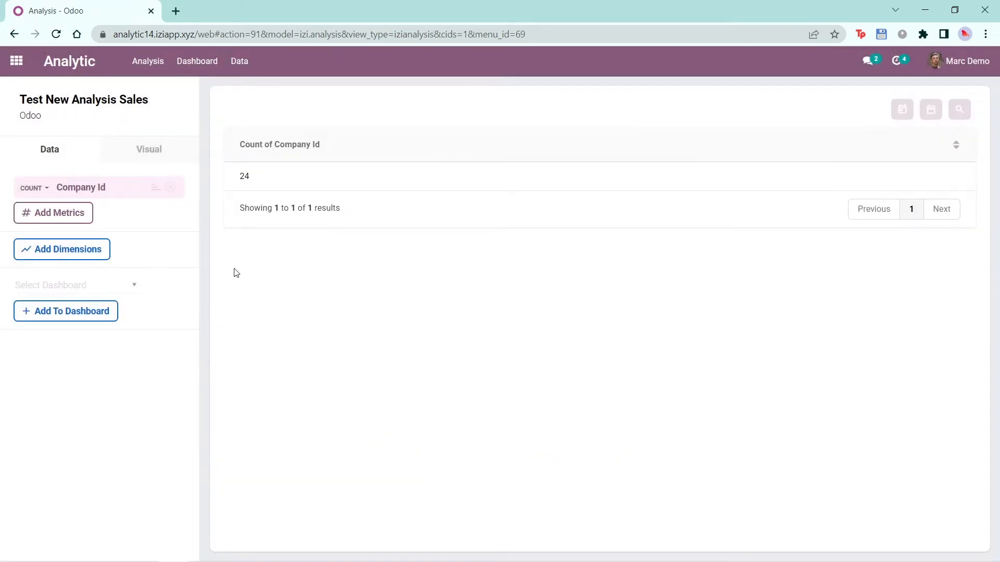
Add Price Unit and Sales Qty as metrics and adjust their aggregation to Sum.
left_click(54, 212)
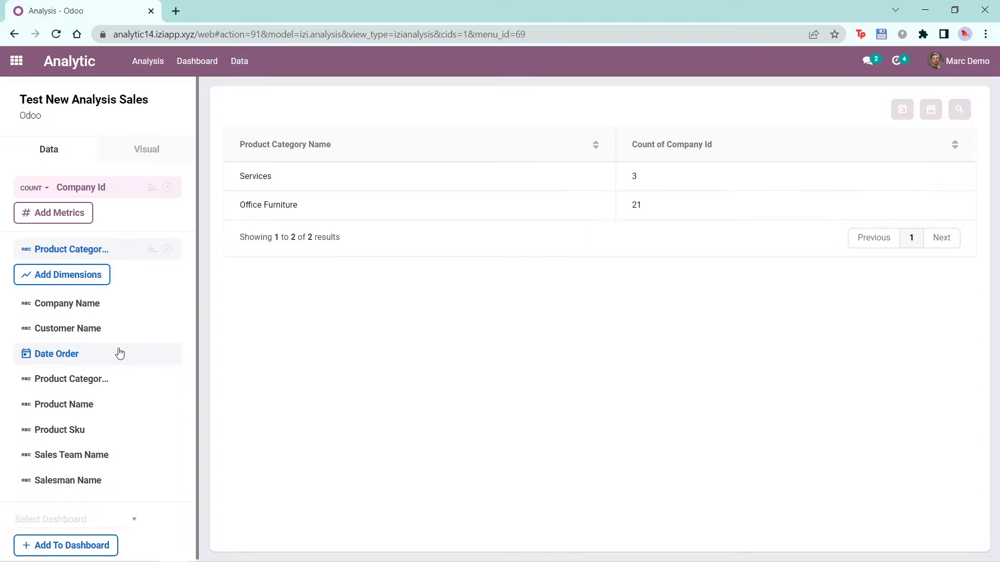
mouse_move(97, 198)
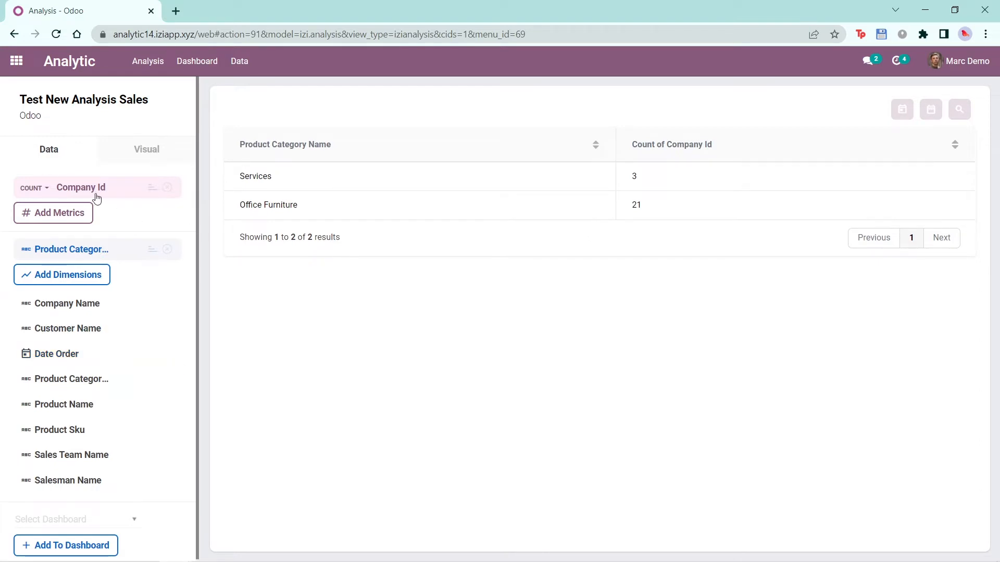
left_click(54, 213)
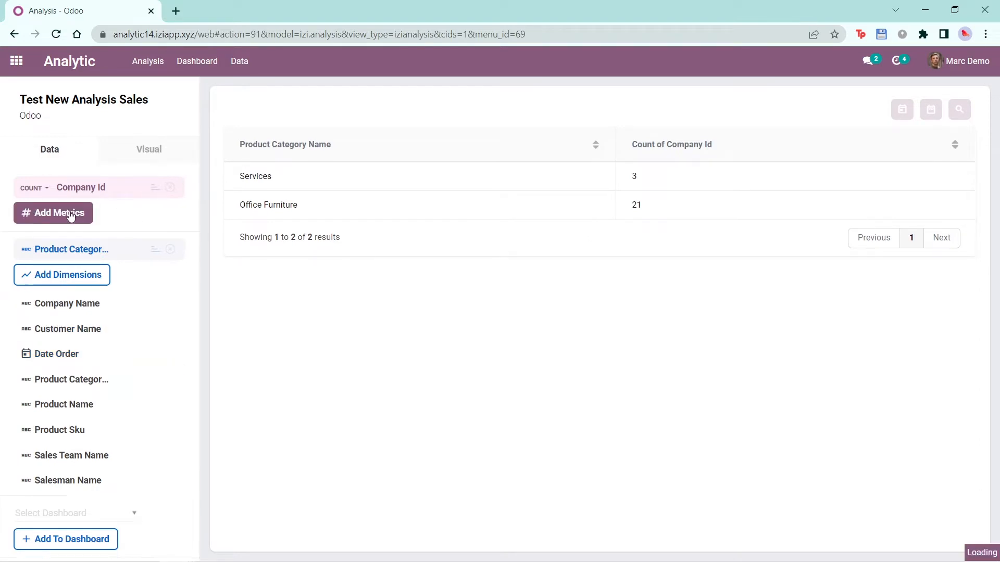
left_click(53, 213)
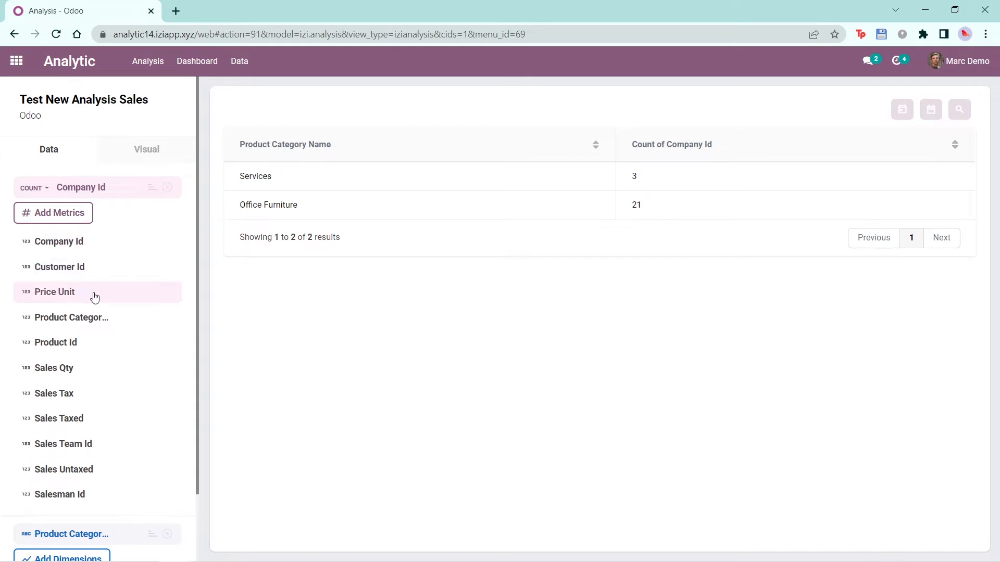
left_click(54, 292)
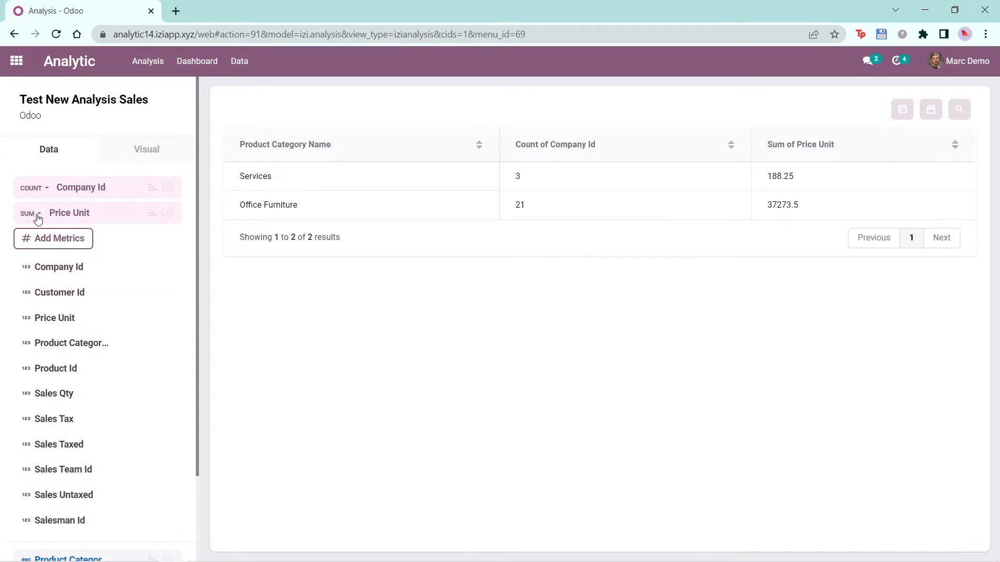
left_click(28, 212)
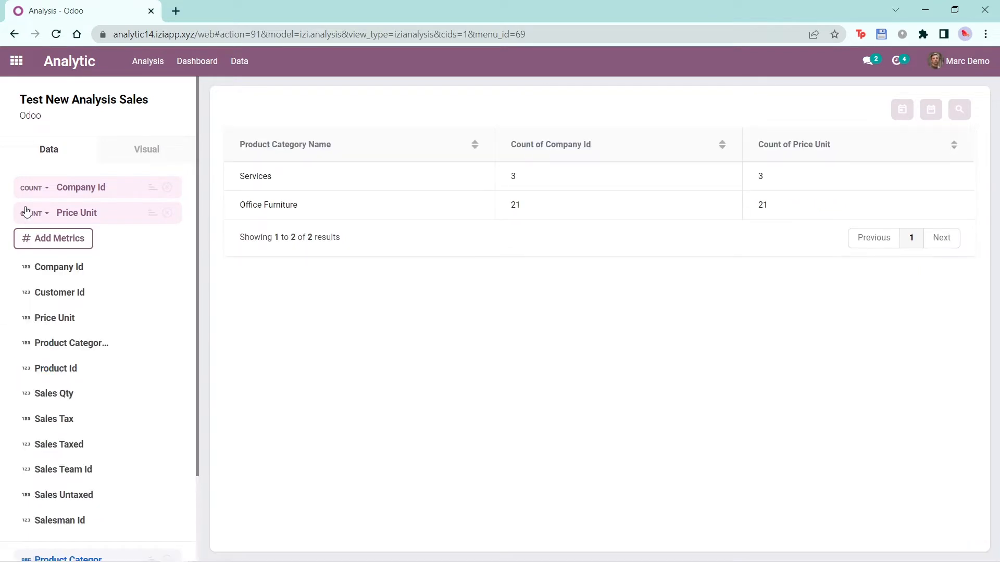
left_click(33, 213)
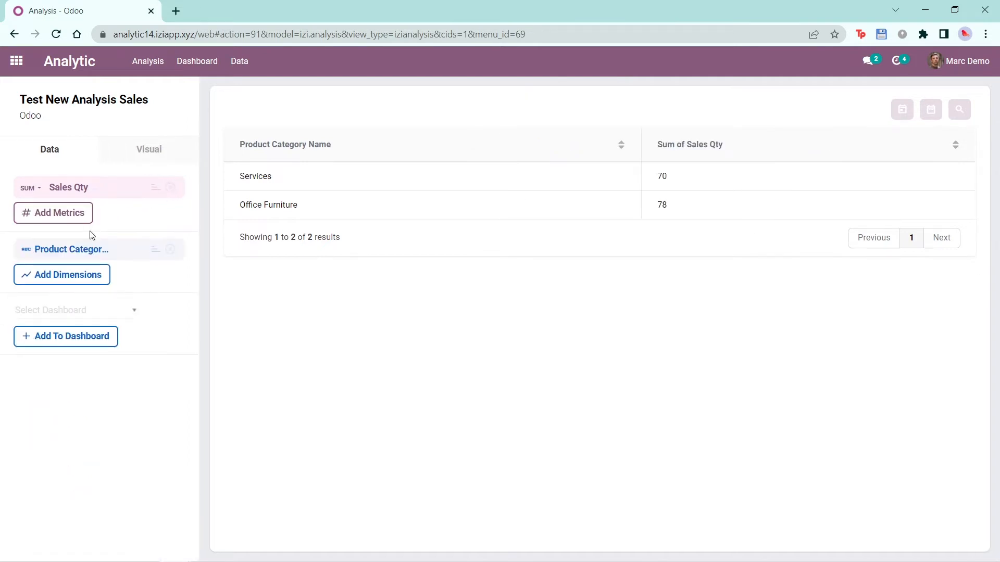
Group the results by Product Sku and remove the Product Category grouping.
left_click(62, 275)
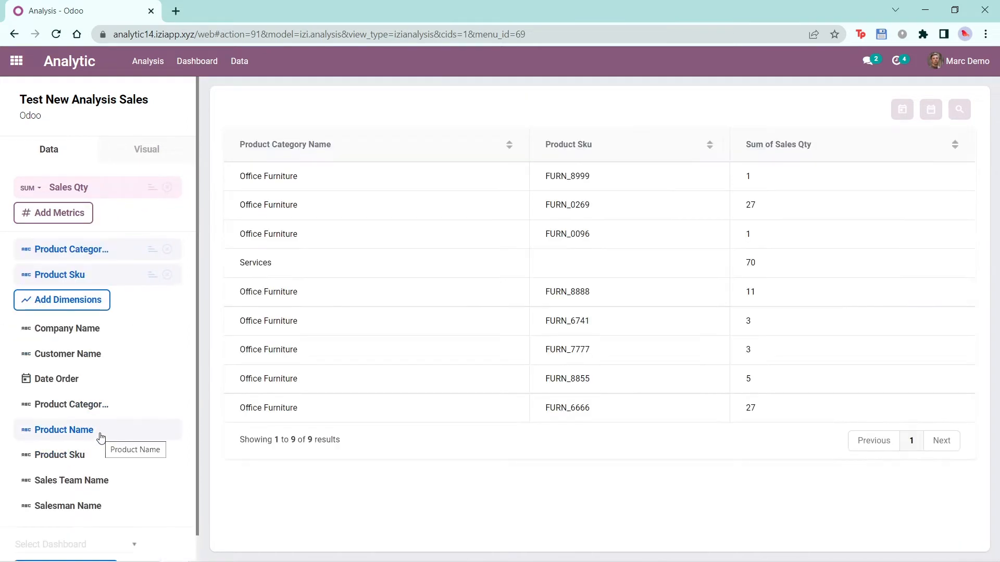
left_click(167, 249)
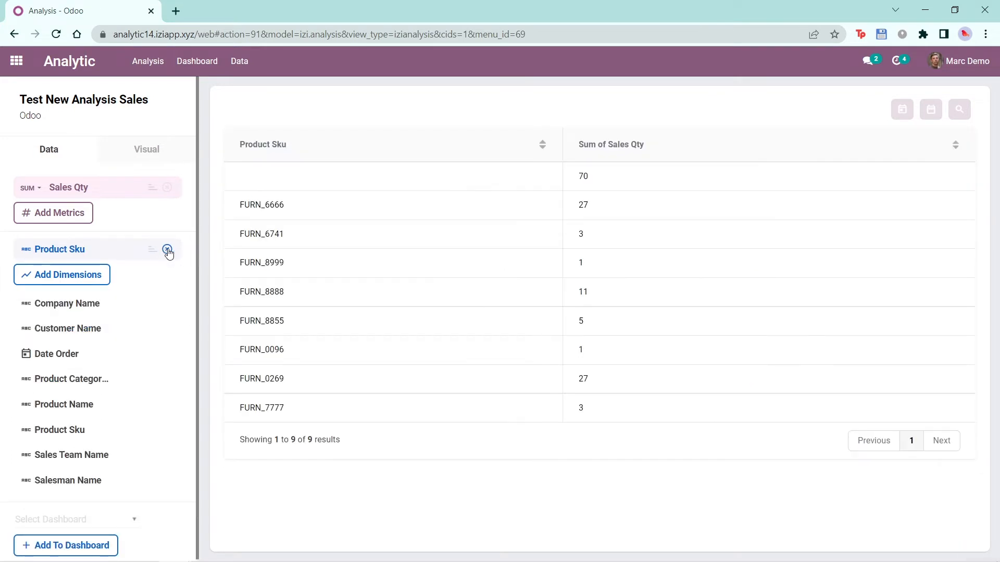
left_click(167, 249)
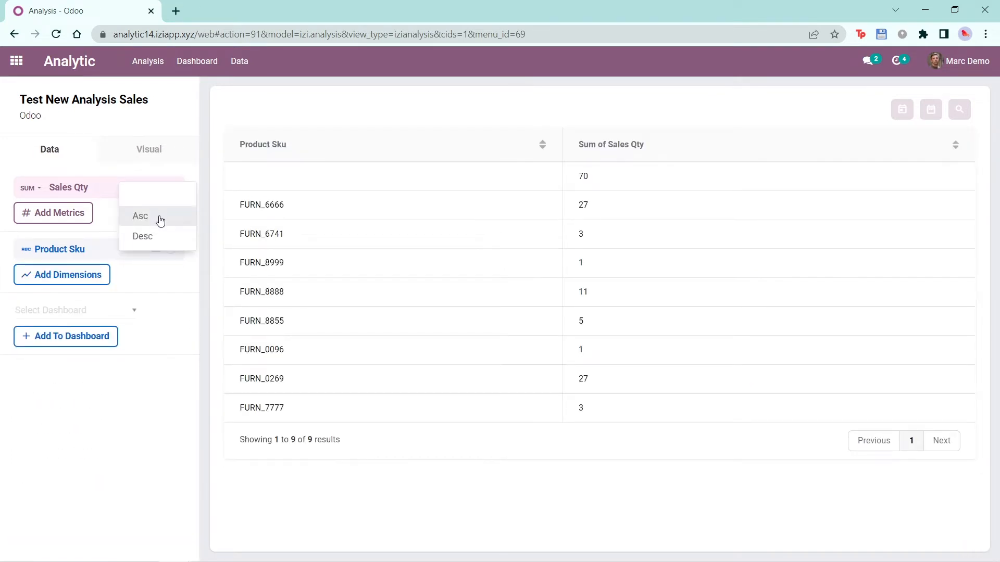
Try ordering rows by Sales Qty, then sort them by Product Sku ascending.
left_click(140, 216)
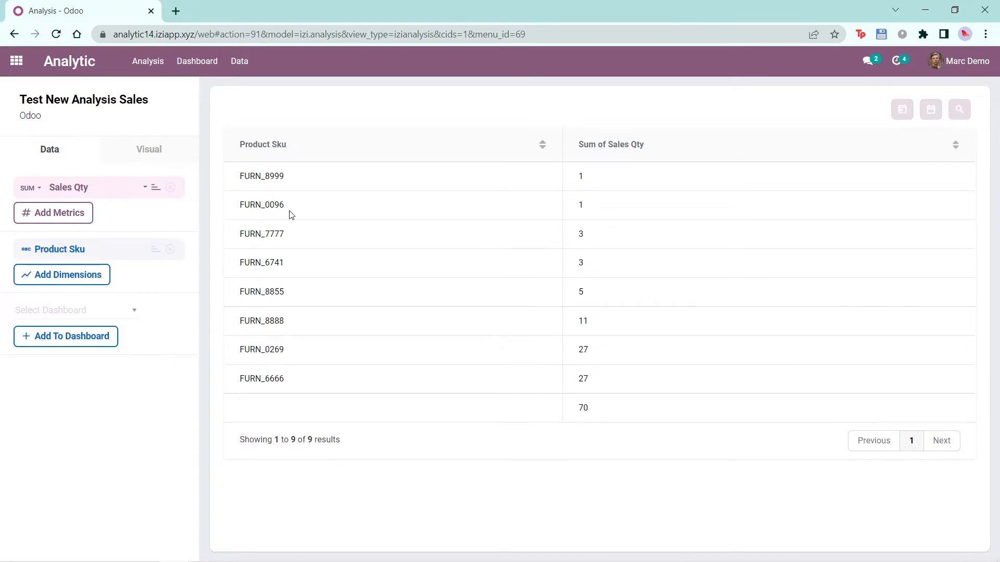
mouse_move(604, 204)
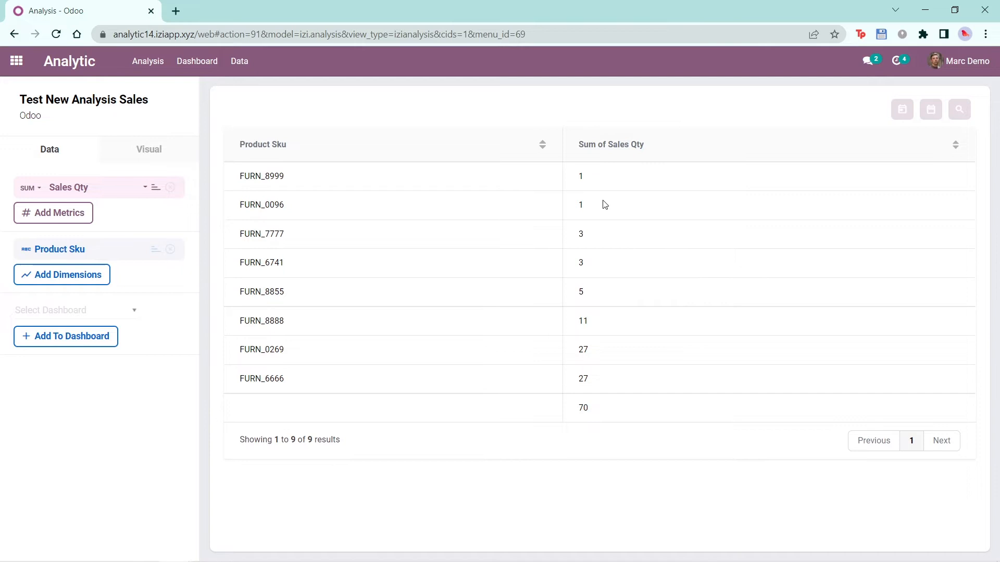
mouse_move(616, 412)
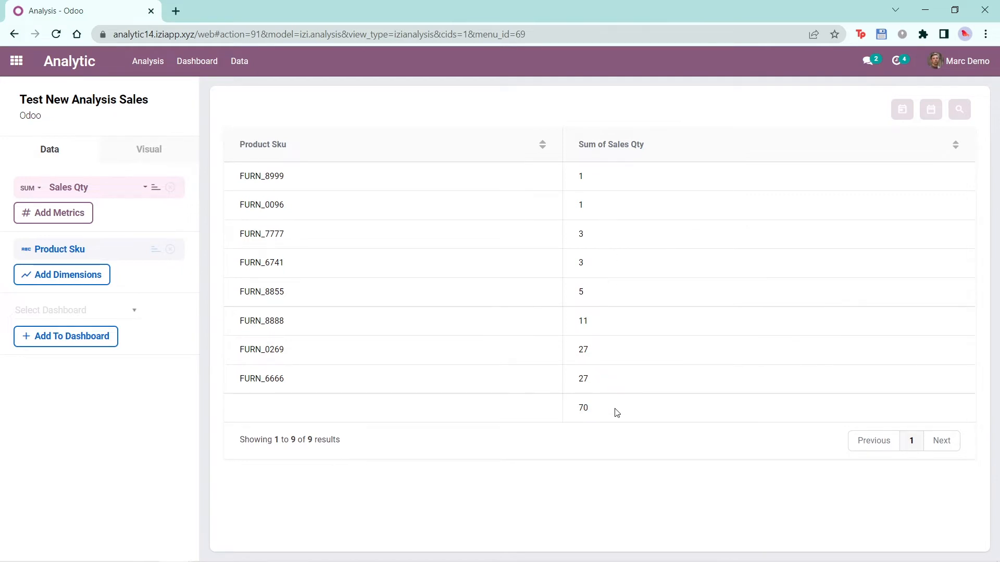
mouse_move(219, 247)
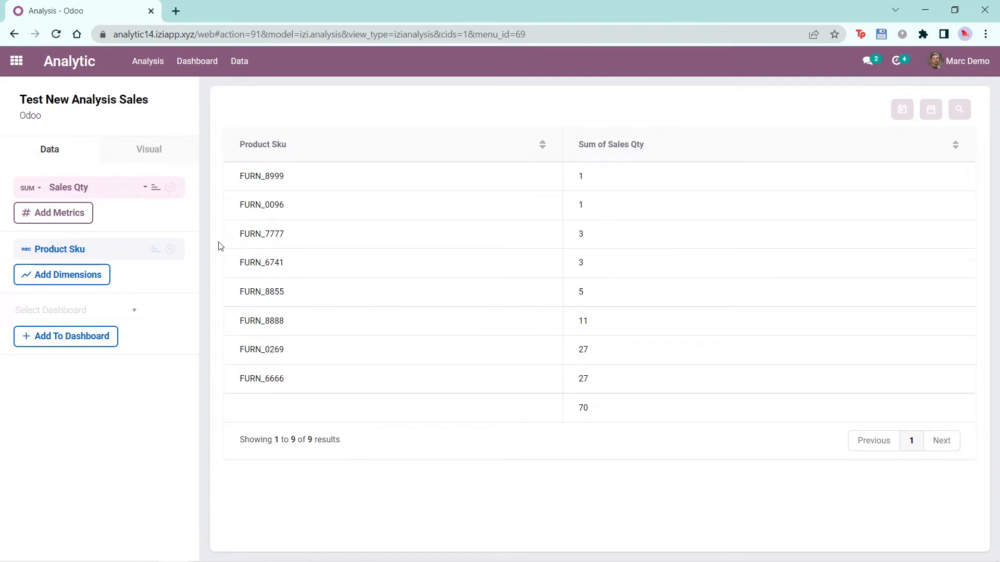
left_click(155, 187)
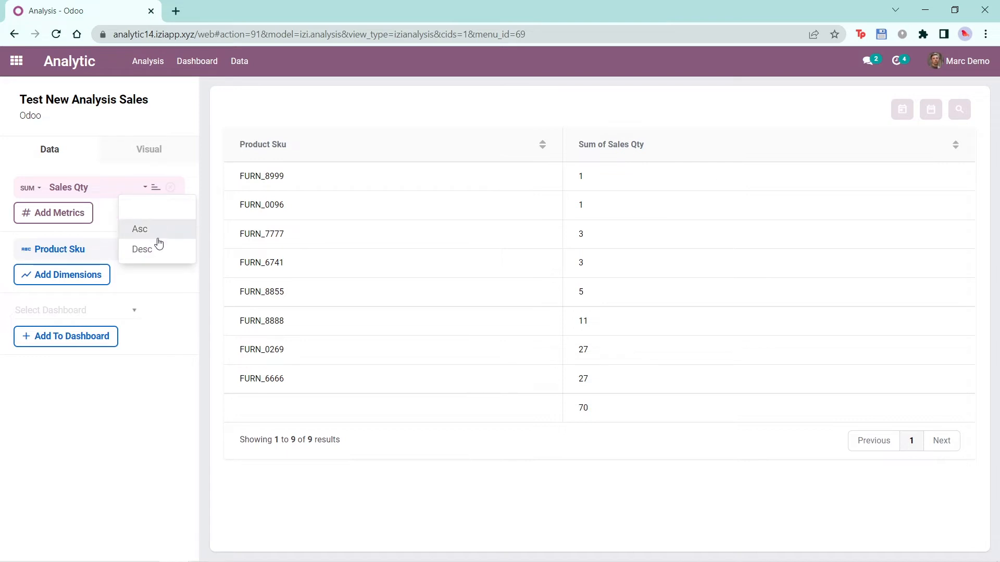
left_click(143, 249)
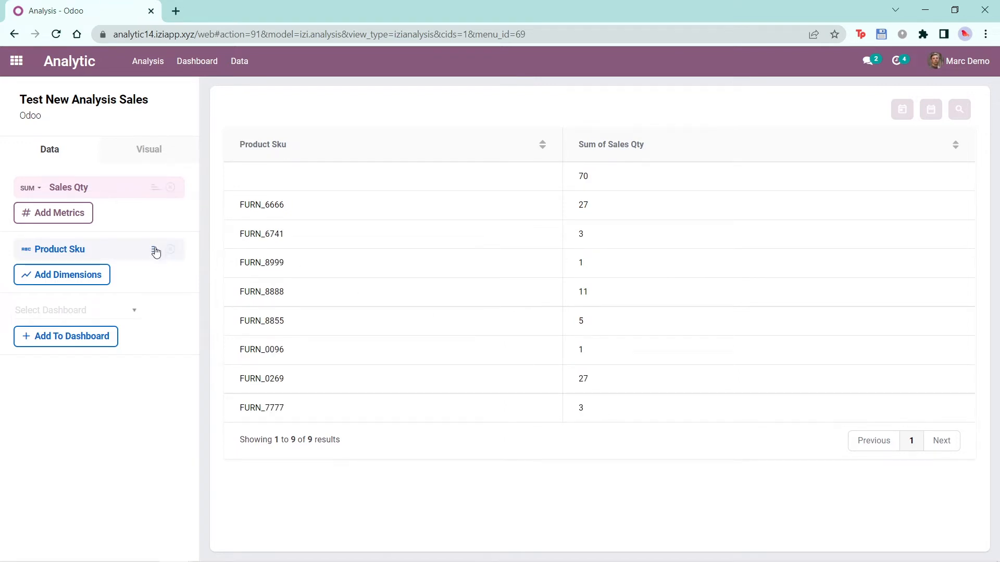
left_click(541, 143)
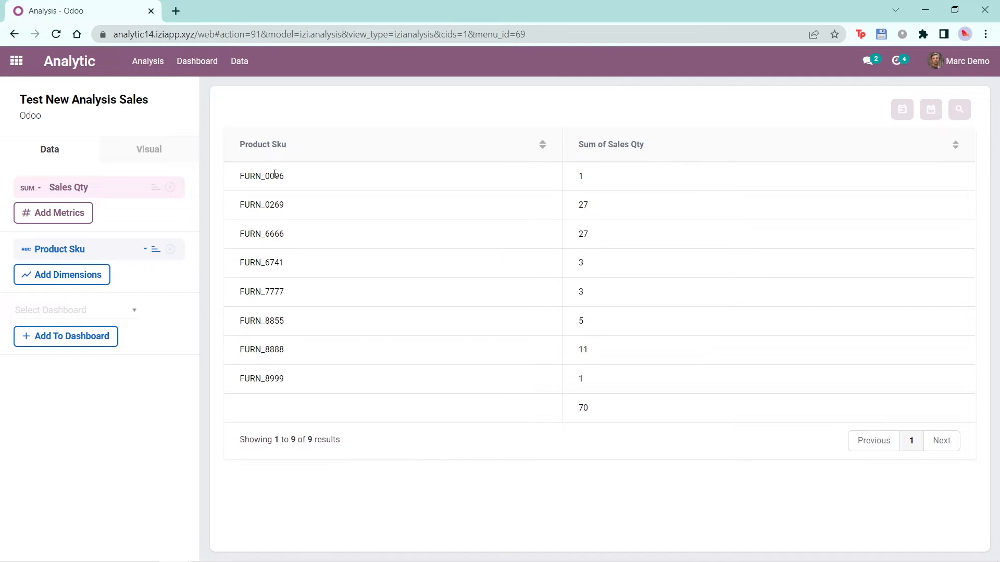
Toggle Product Sku sorting between descending and ascending and turn on Sales Qty sorting.
left_click(155, 249)
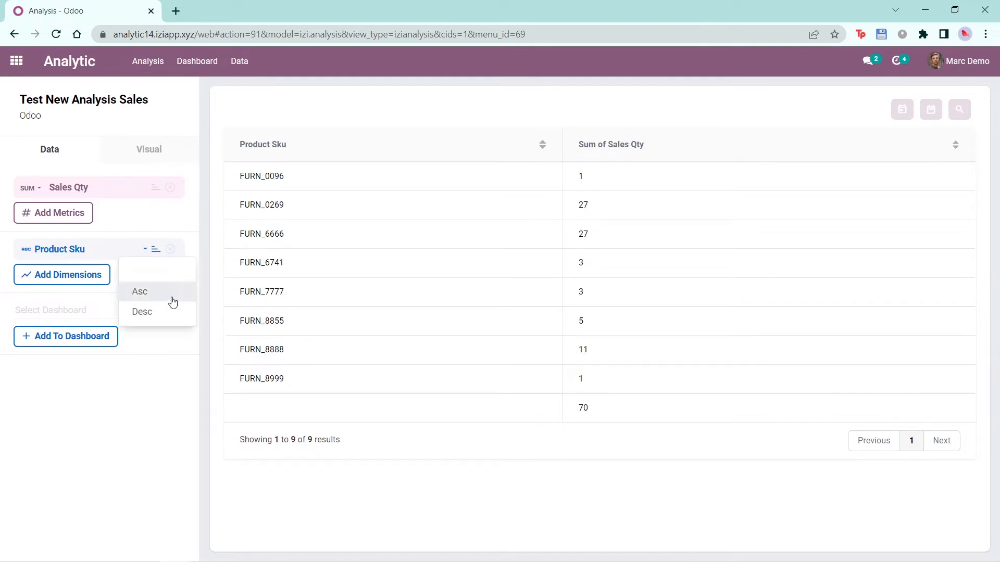
left_click(142, 312)
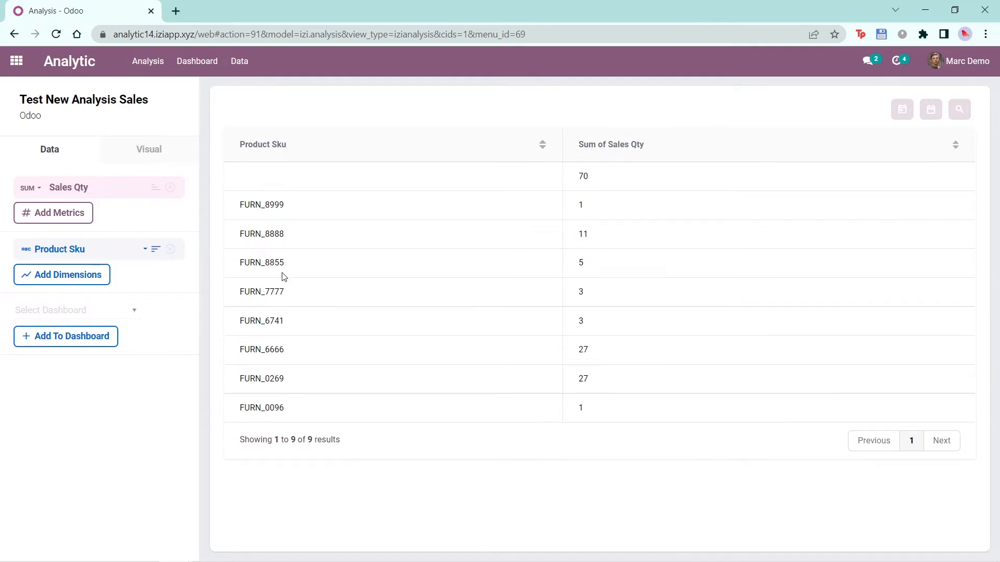
left_click(155, 249)
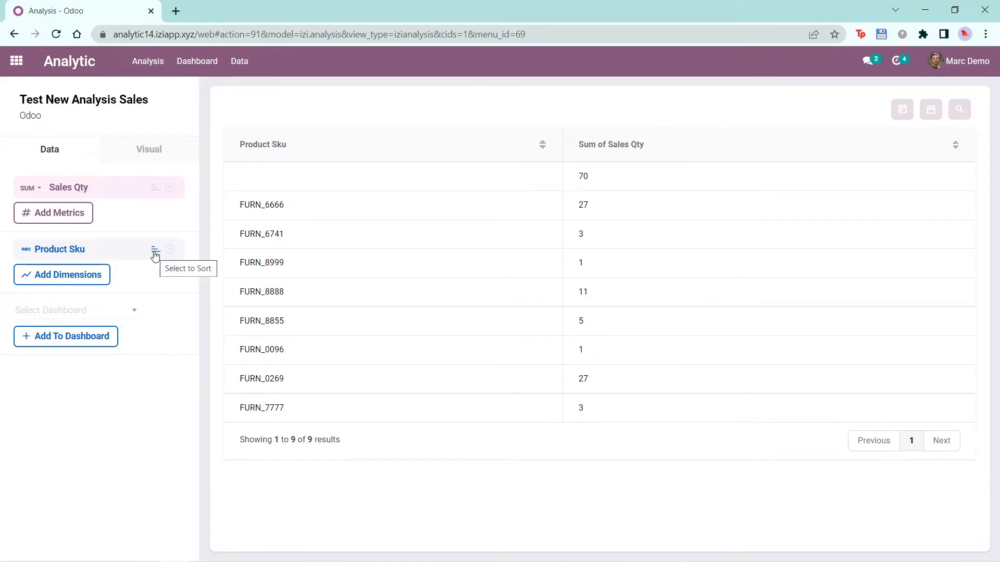
left_click(154, 248)
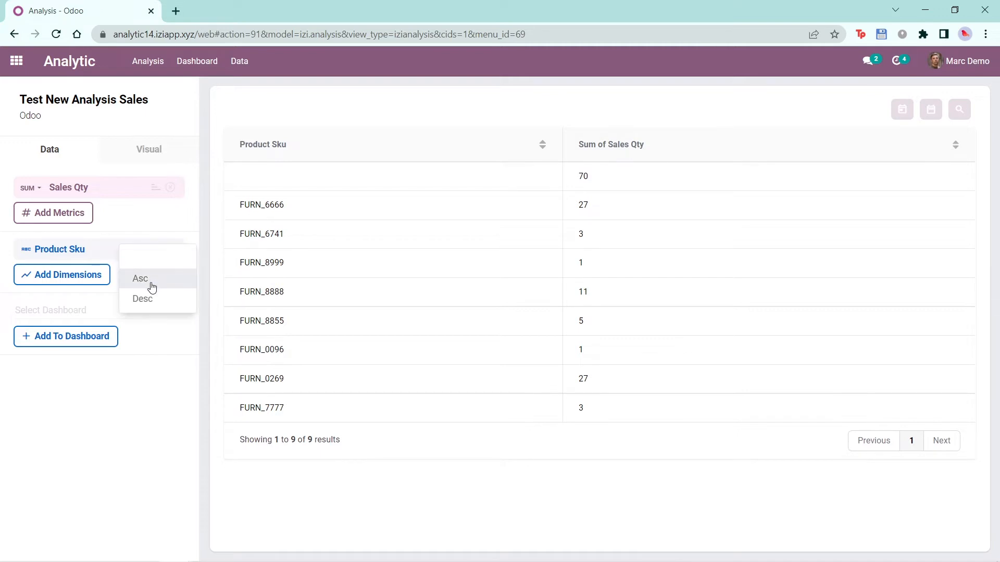
left_click(139, 279)
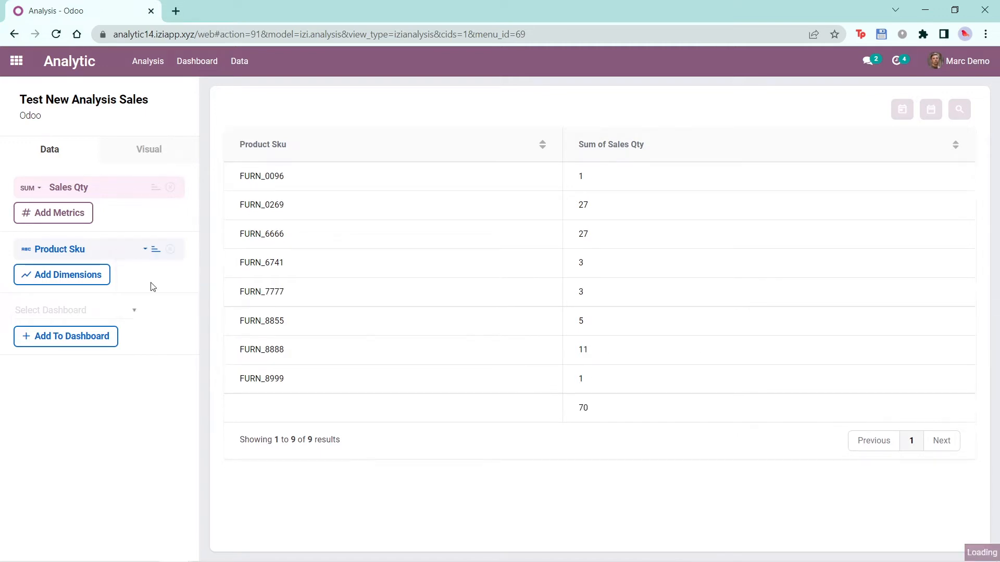
left_click(155, 187)
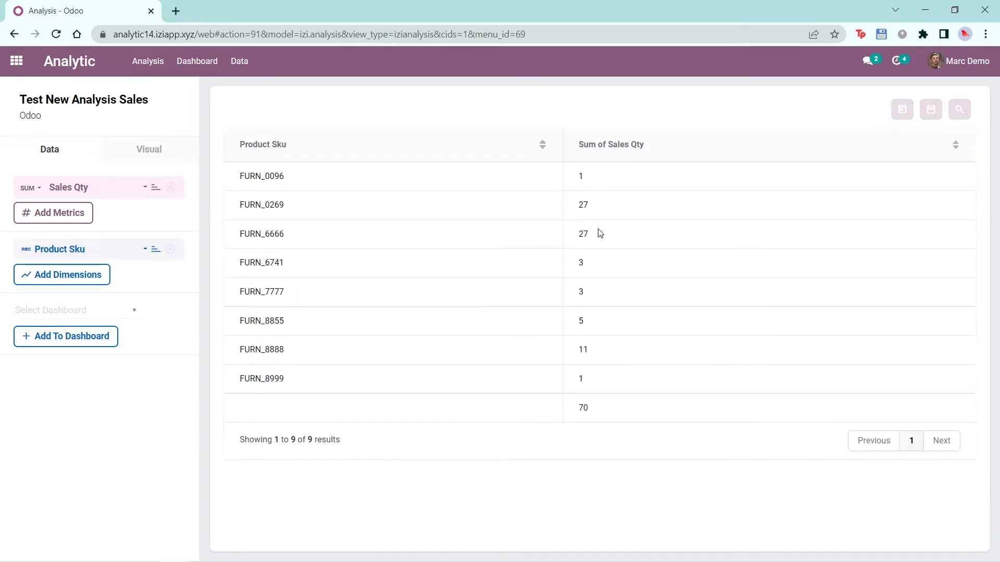
mouse_move(282, 188)
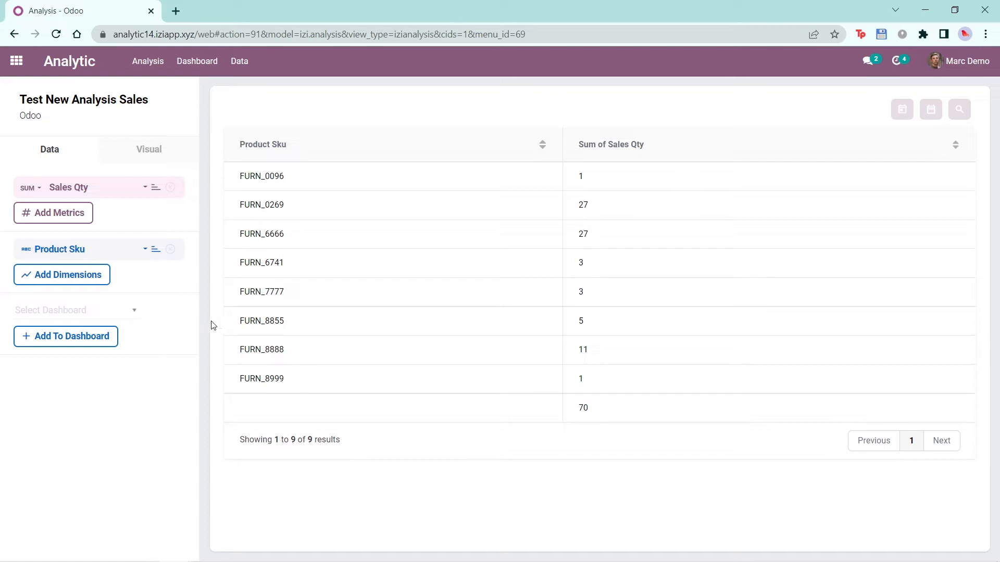
Remove Product Sku sorting so rows rank by Sum of Sales Qty descending.
left_click(155, 249)
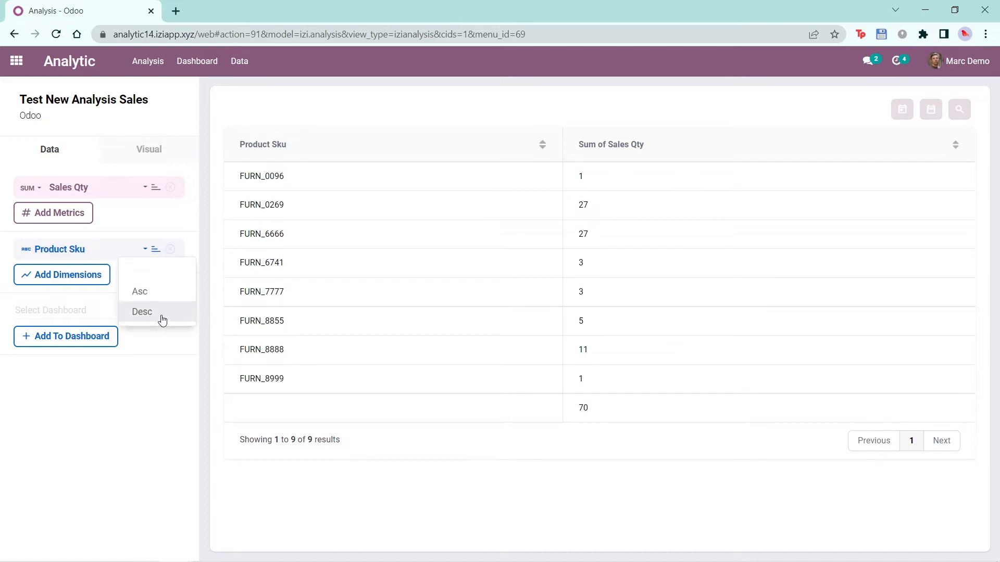
left_click(142, 311)
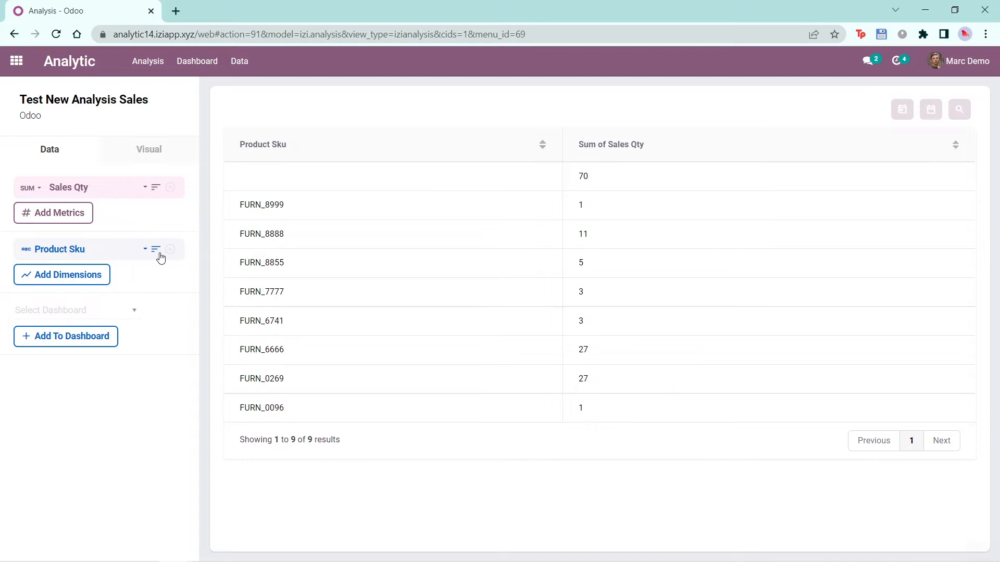
mouse_move(245, 210)
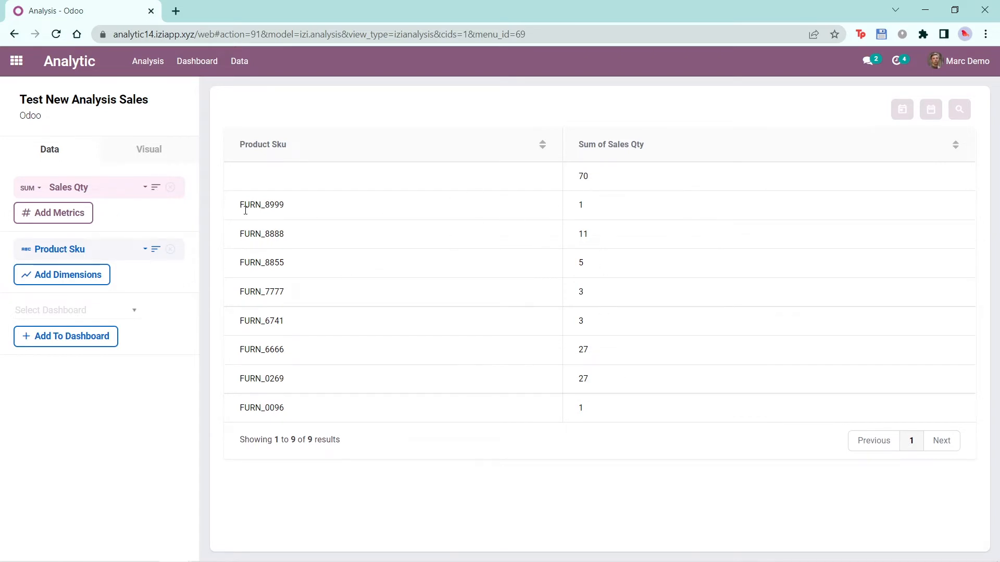
left_click(155, 249)
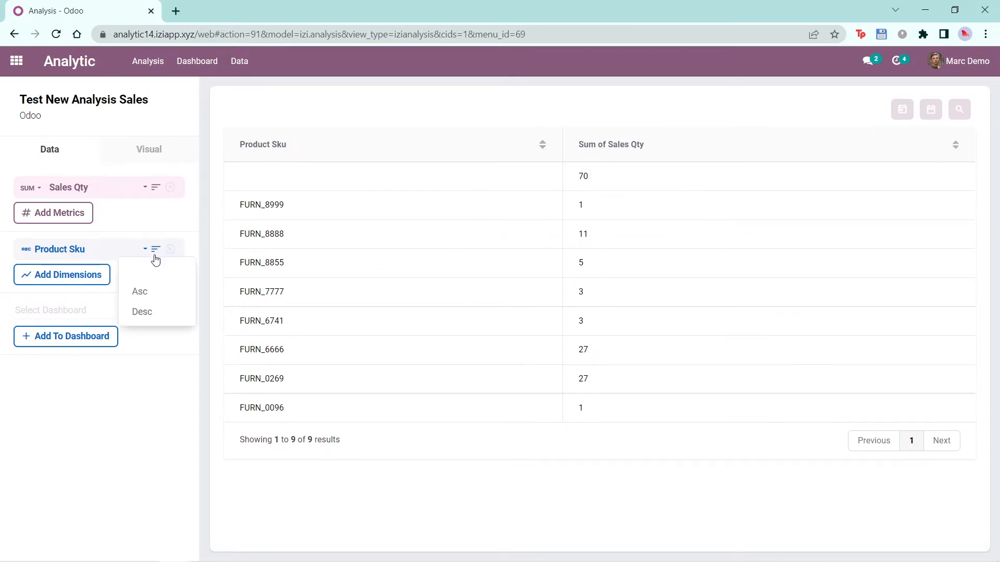
left_click(142, 311)
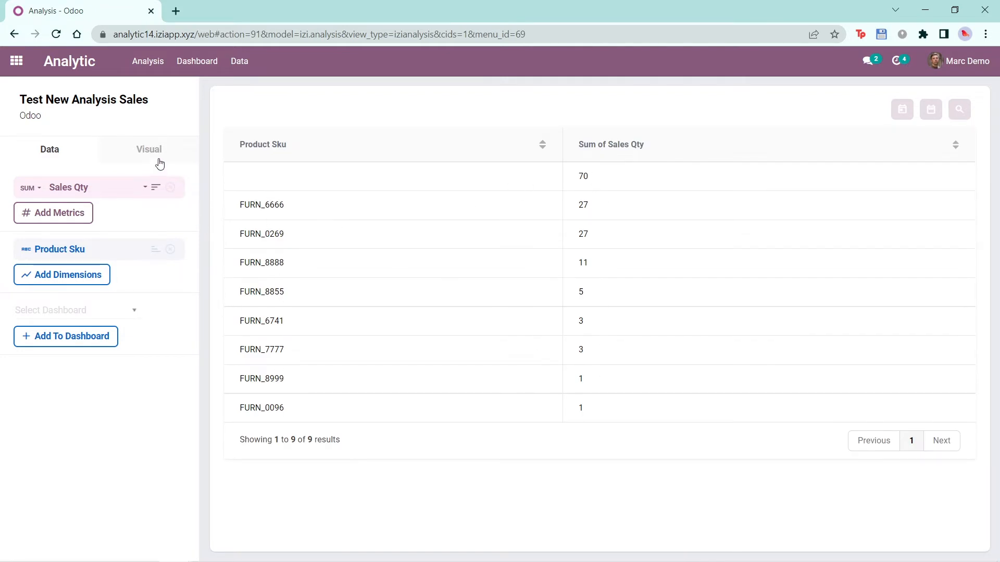
left_click(148, 149)
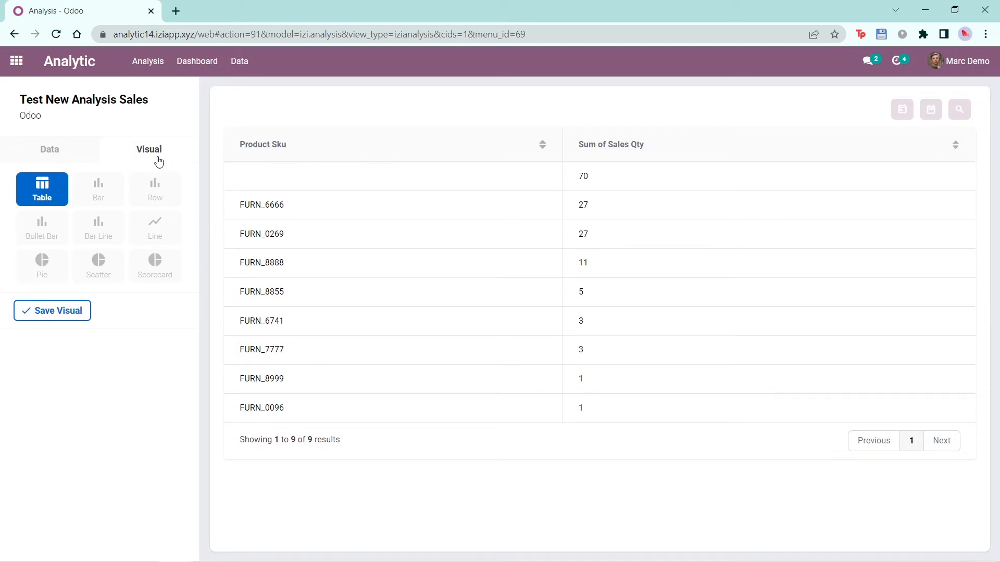
mouse_move(132, 172)
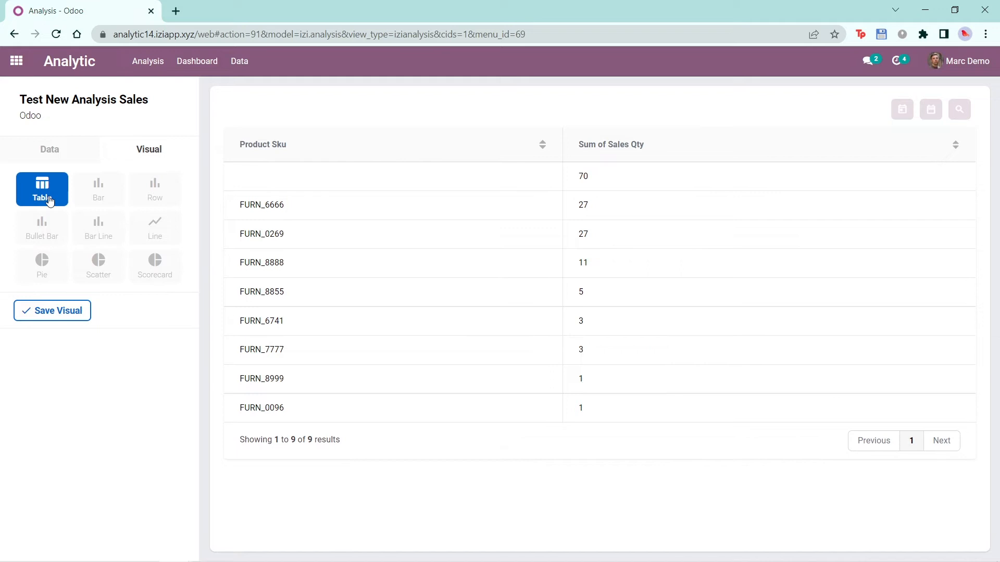
Preview the analysis as table, bar, line and scatter charts, settling on a pie chart.
left_click(98, 189)
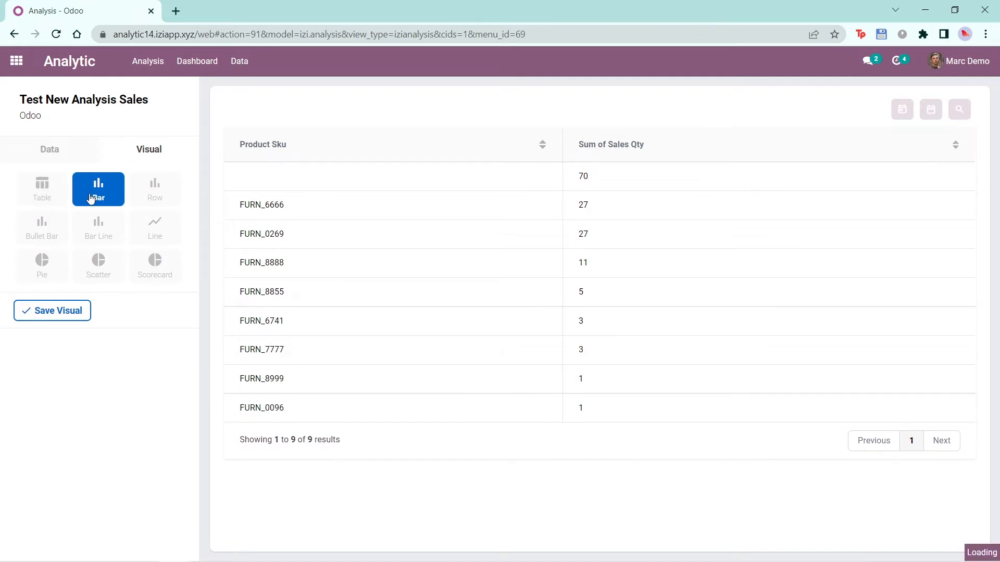
left_click(154, 188)
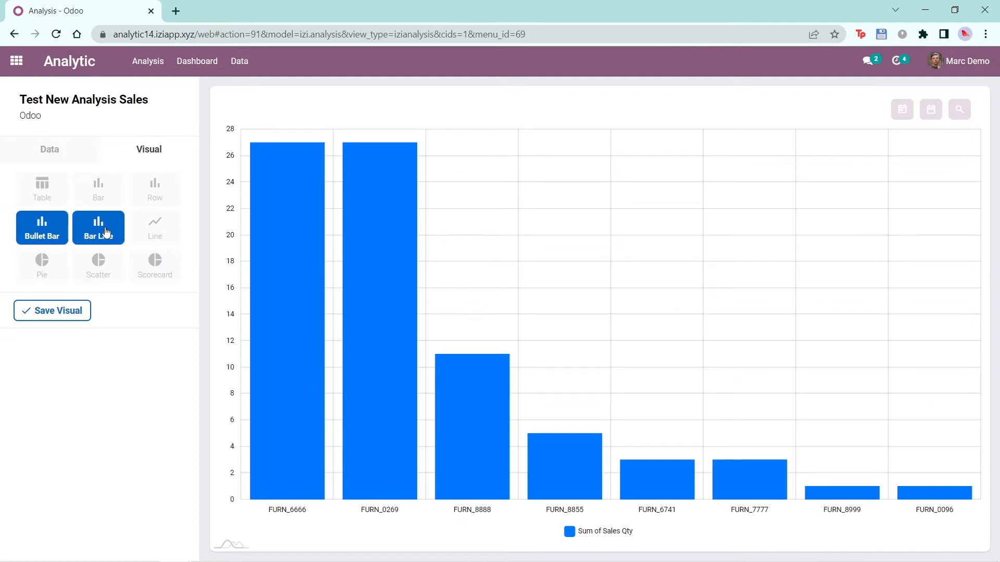
left_click(154, 228)
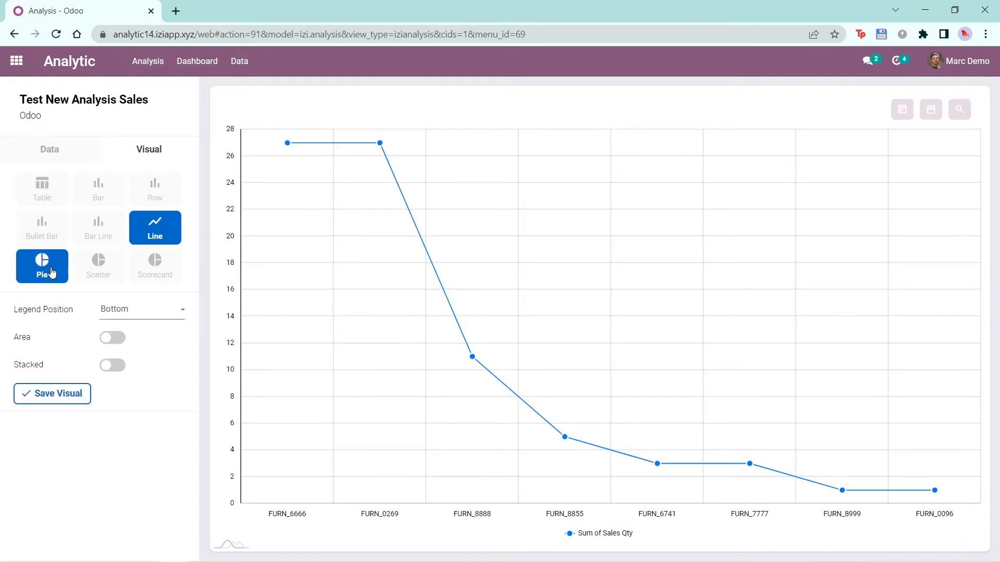
left_click(155, 265)
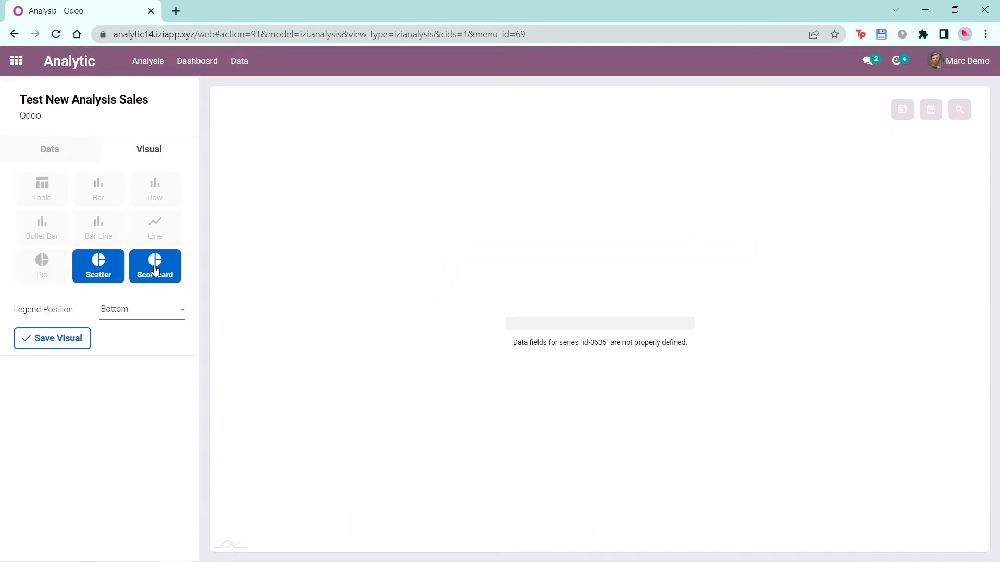
left_click(42, 266)
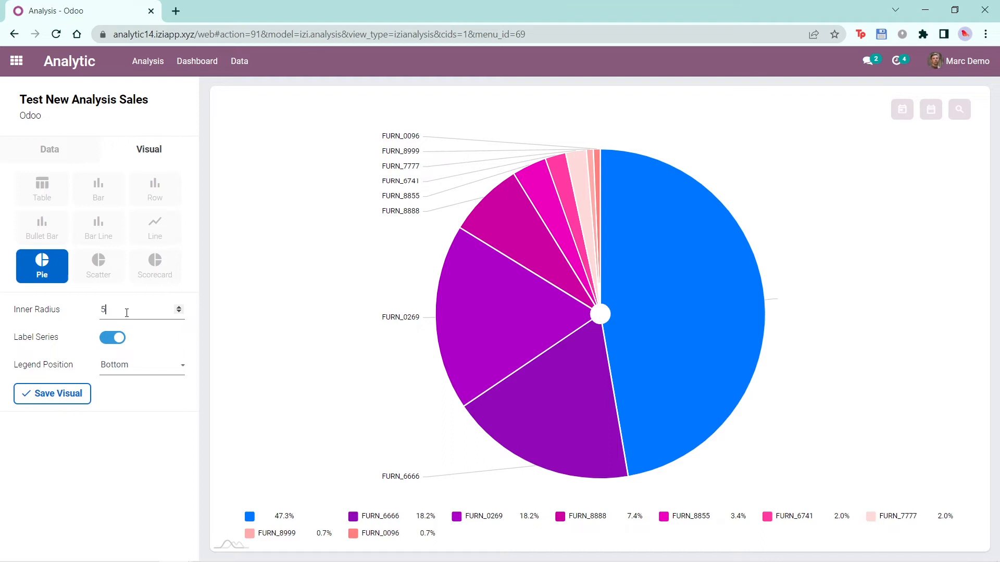
Set inner radius 30 and try legend positions on the pie and row charts.
type("30")
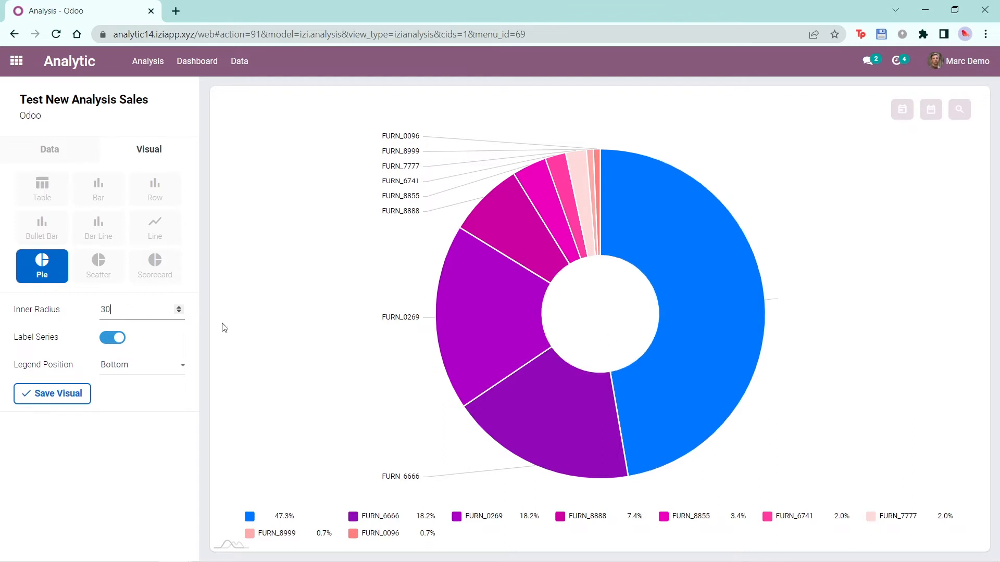
left_click(141, 365)
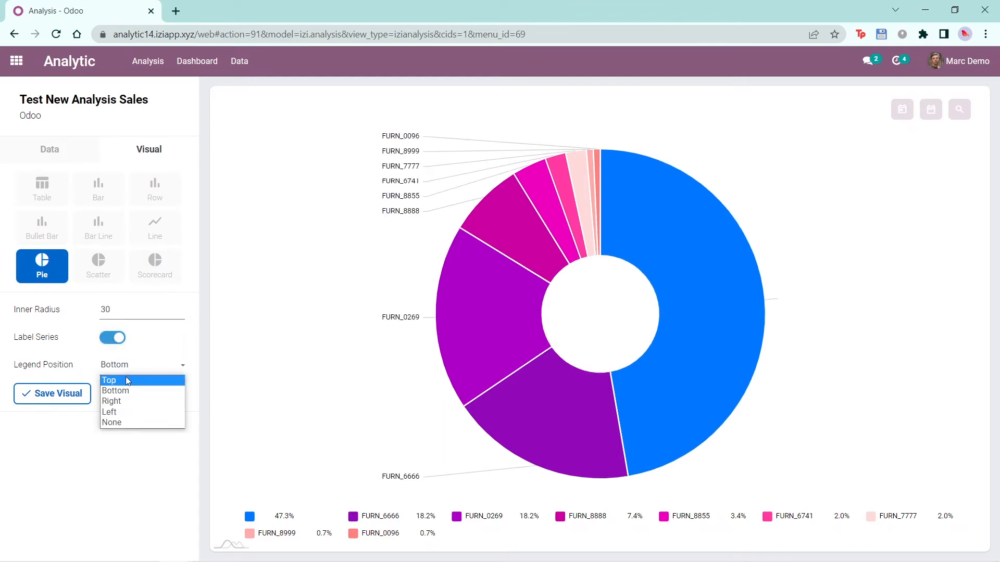
left_click(109, 412)
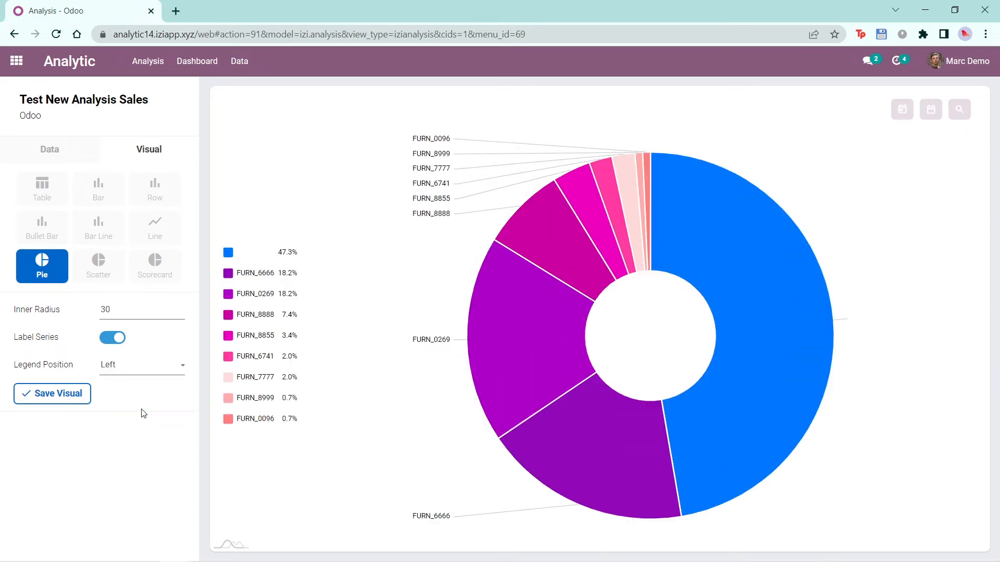
left_click(141, 365)
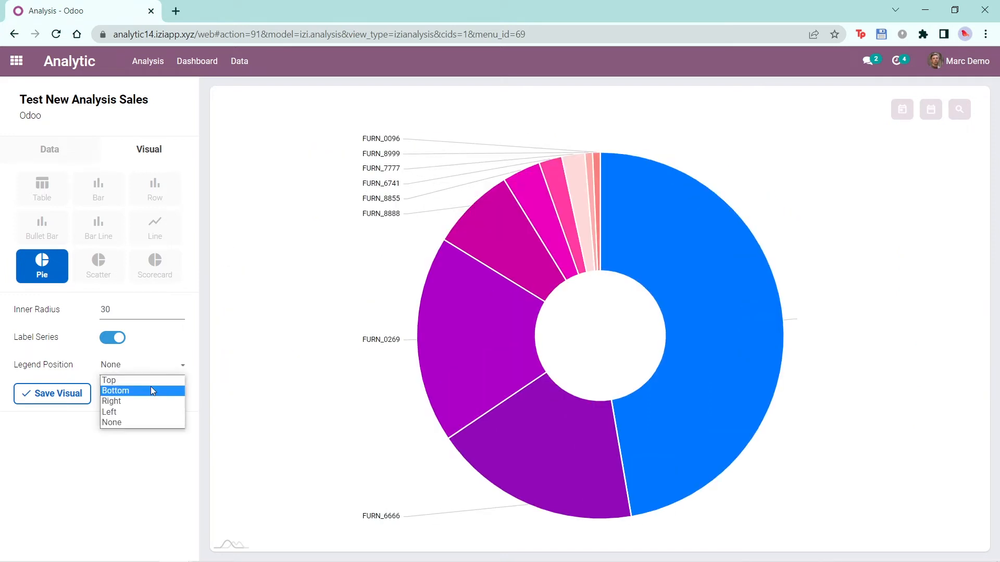
left_click(154, 188)
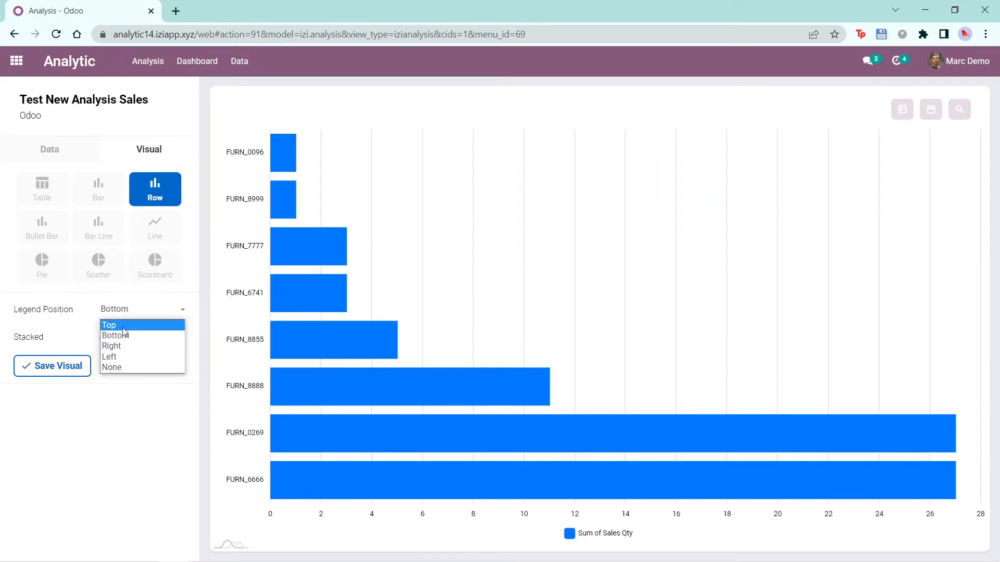
left_click(108, 325)
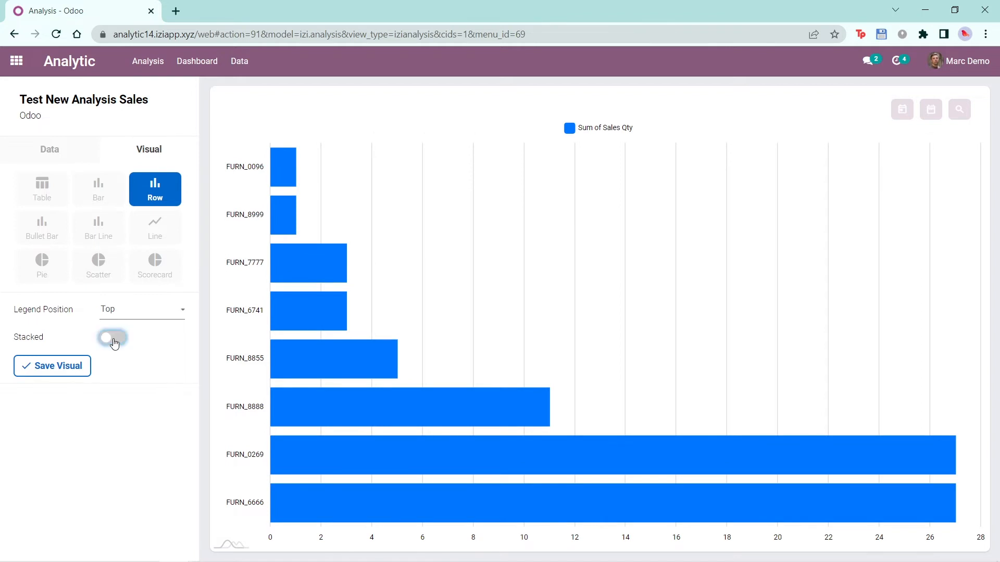
Return to the donut pie with inner radius 30 and bottom legend, and save the visual.
left_click(42, 266)
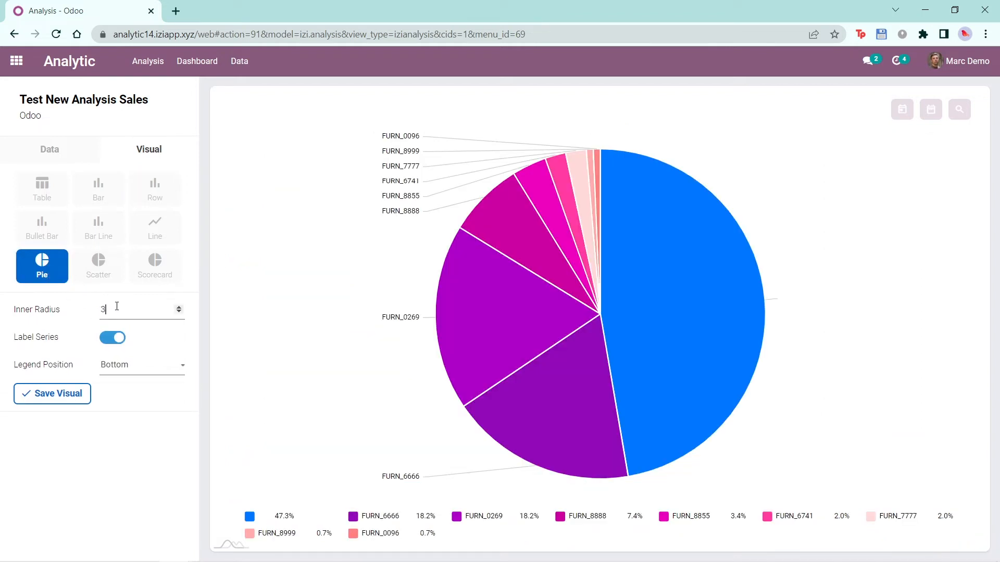
type("0")
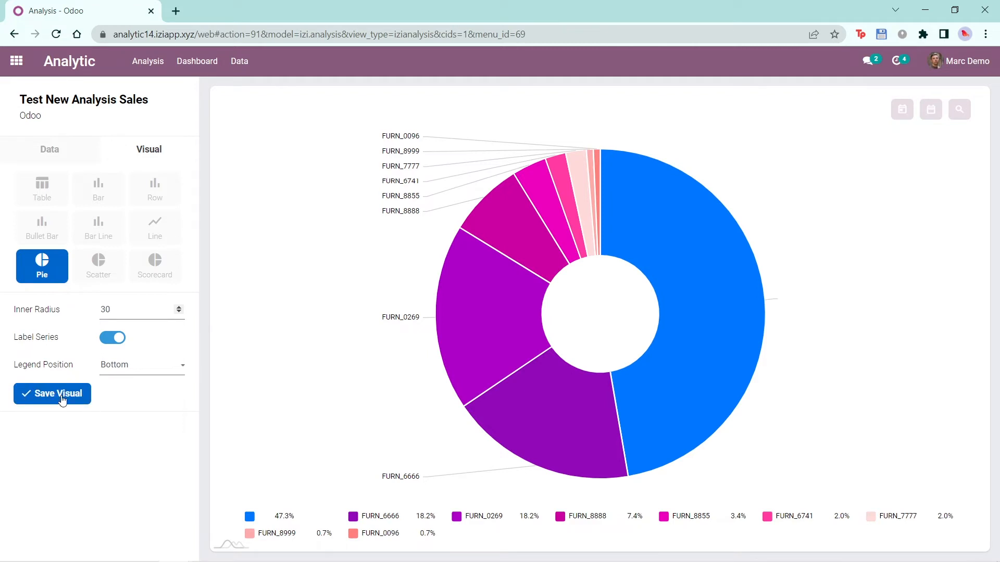
left_click(49, 149)
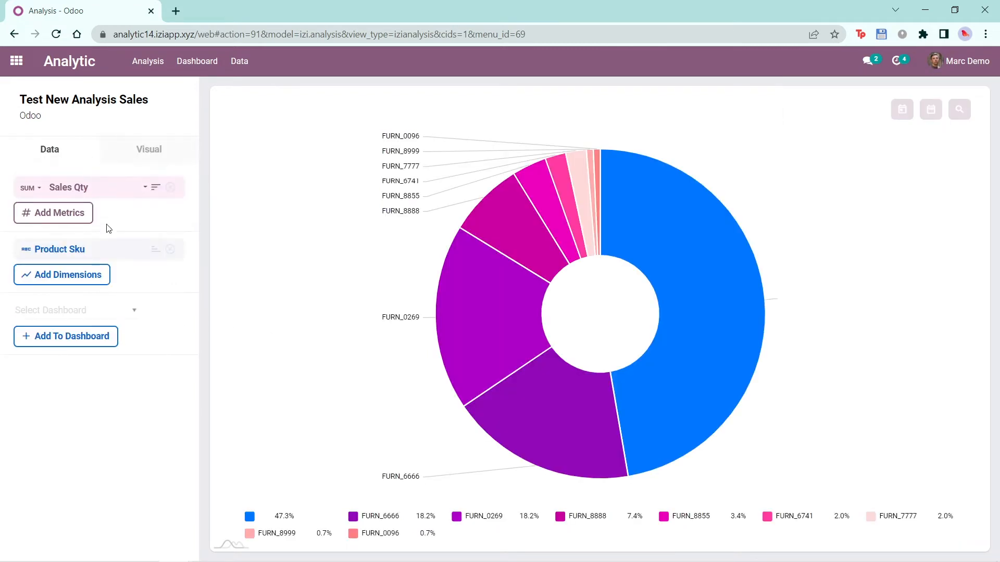
Add the Test New Analysis Sales pie to New Test Dashboard.
left_click(73, 311)
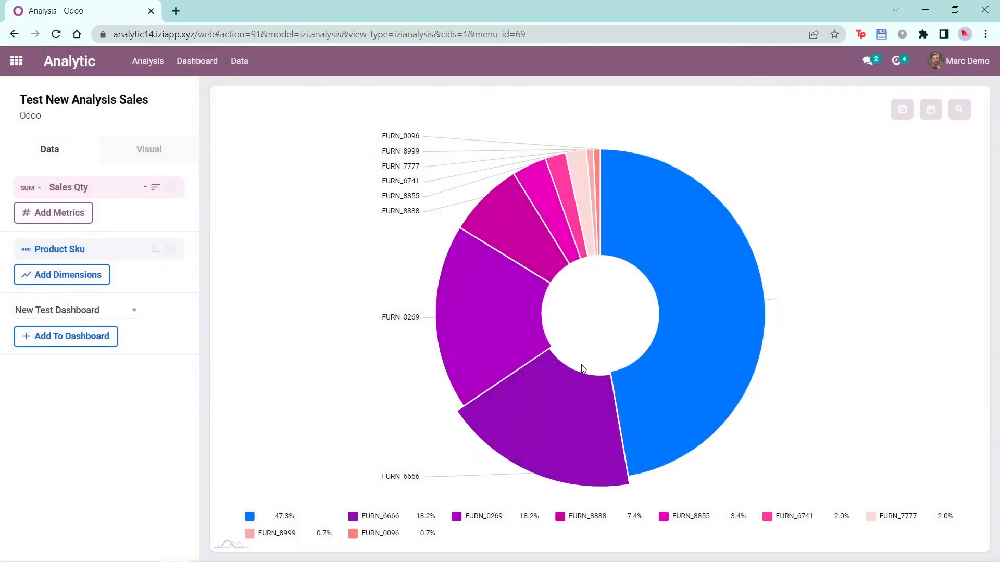
left_click(197, 61)
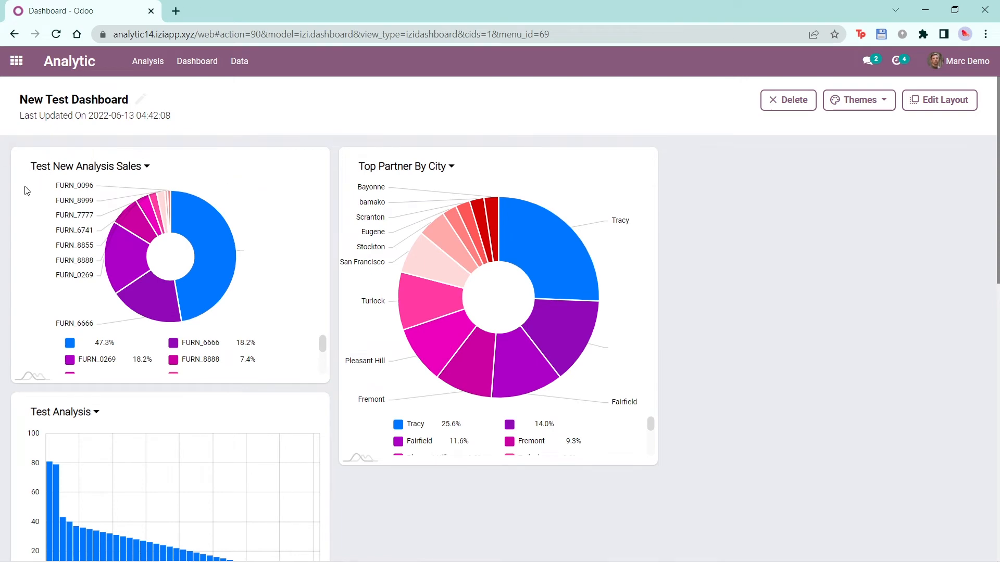
Scroll the pie legend on New Test Dashboard, then return to the analysis workspace.
scroll("down", 3)
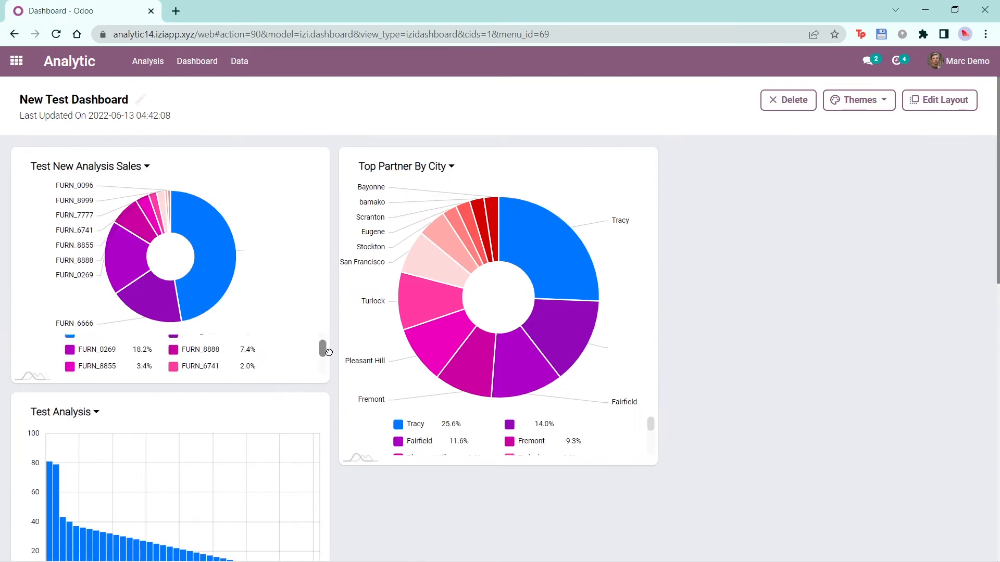
left_click(146, 62)
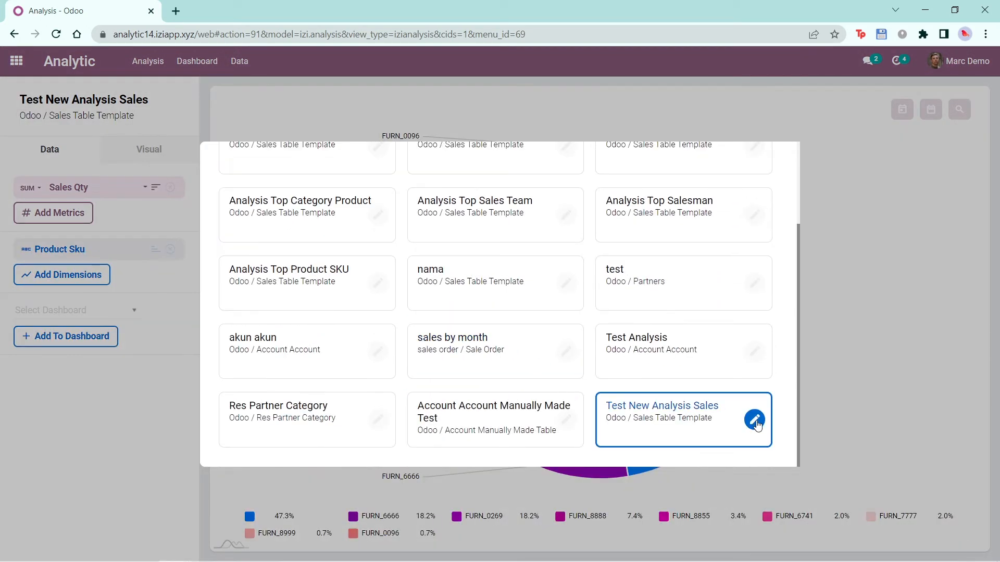
Edit Test New Analysis Sales into Test New Analysis Partners counting Ids from Odoo.
left_click(755, 420)
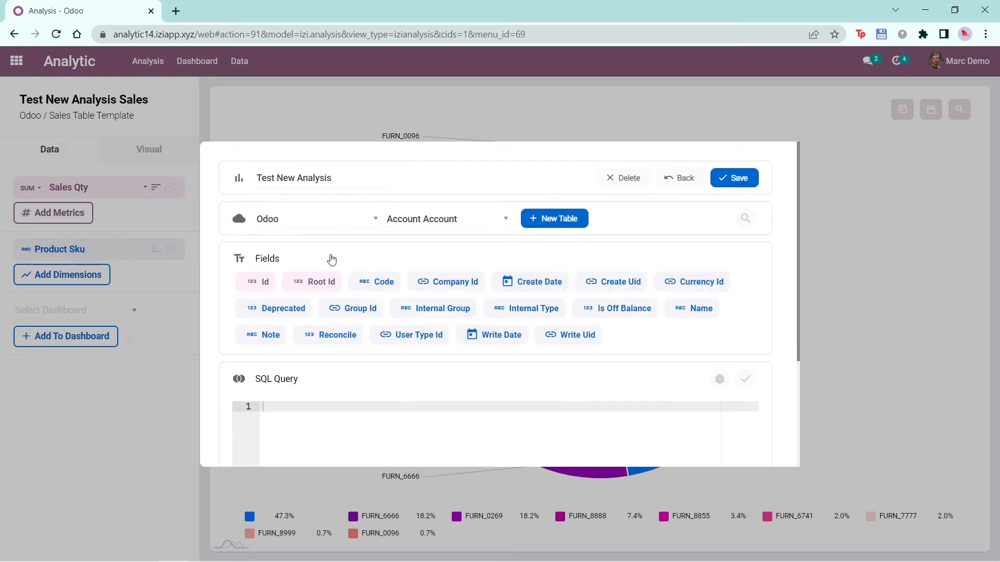
left_click(447, 219)
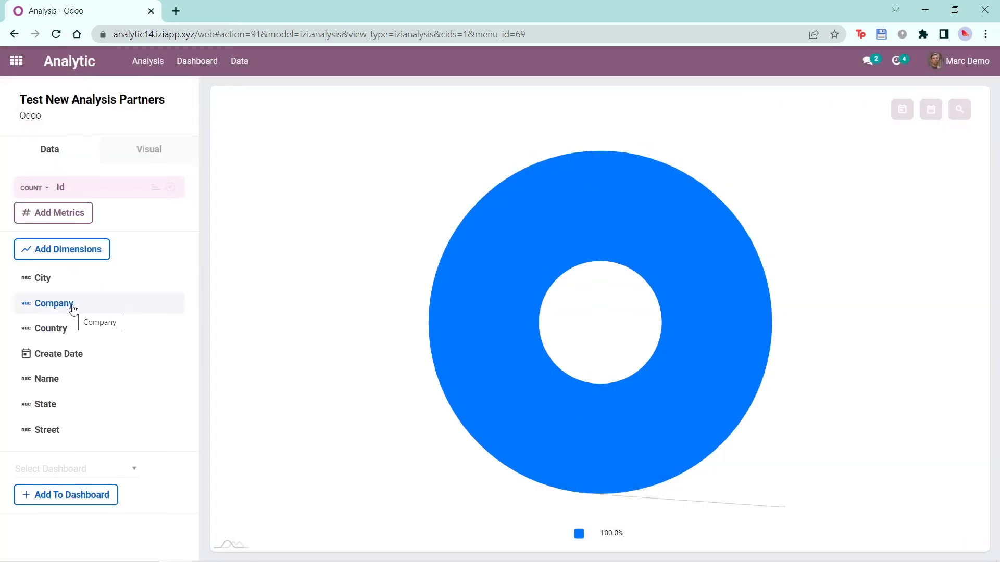
Group the partner count by Country and add the visual to New Test Dashboard.
left_click(46, 328)
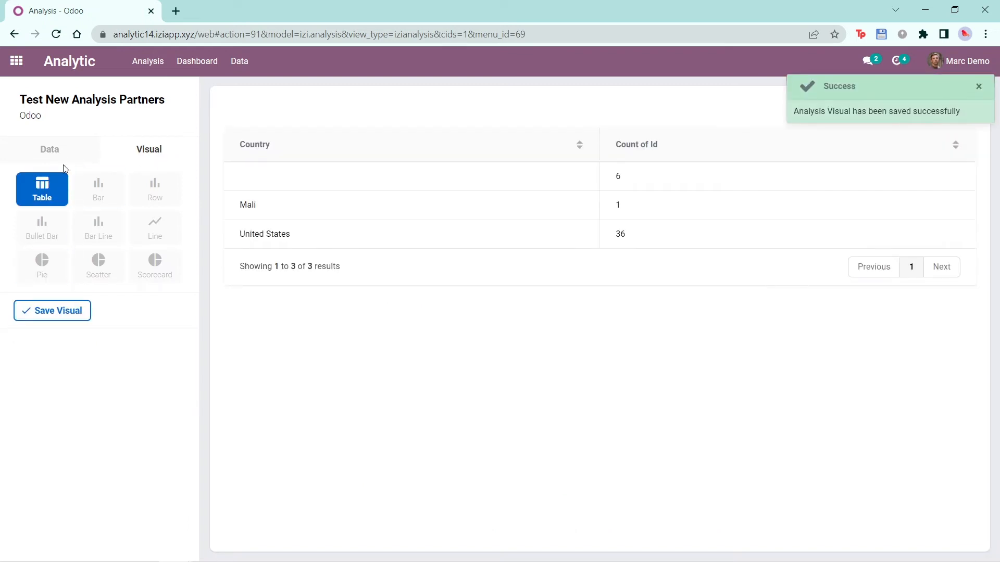
left_click(49, 149)
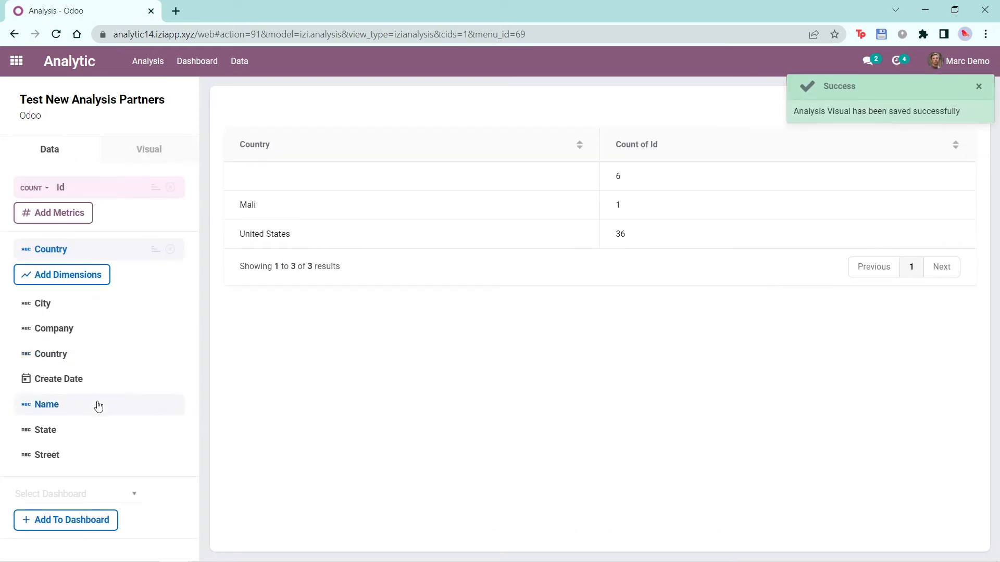
left_click(75, 494)
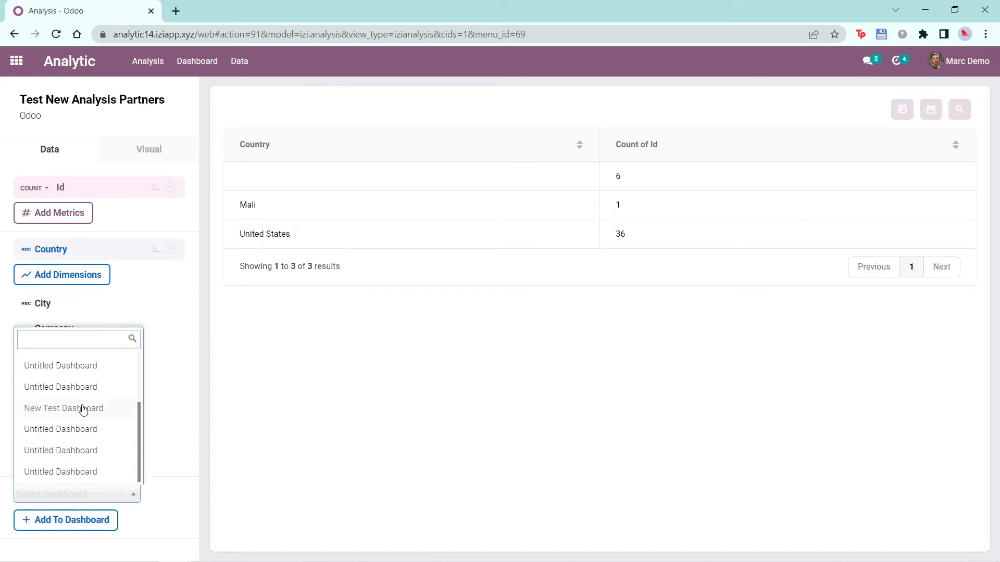
left_click(64, 408)
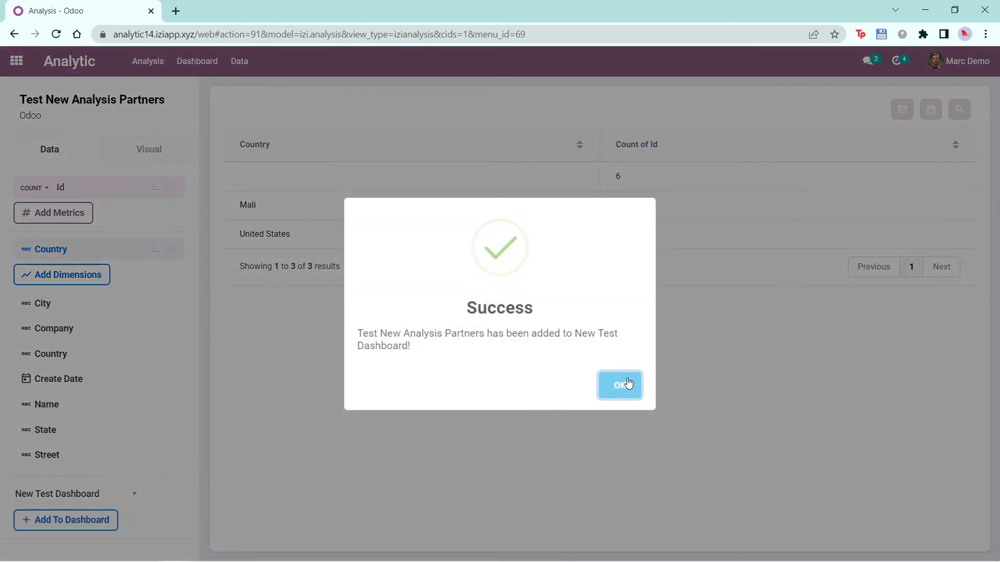
left_click(619, 385)
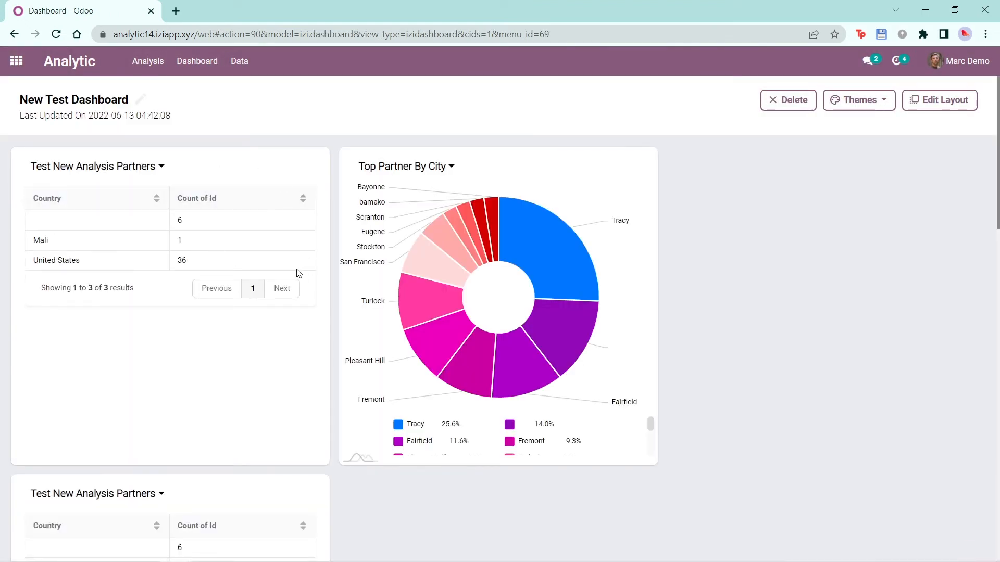
Start a new analysis on the Odoo source with a new table saved as 'Account Manually Made'.
left_click(147, 61)
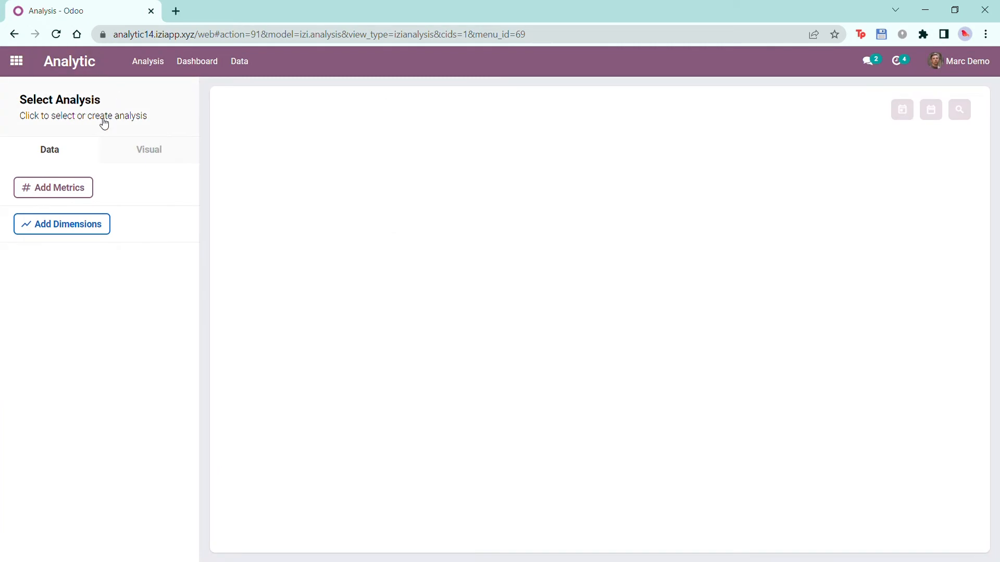
left_click(83, 108)
type("Account Acc")
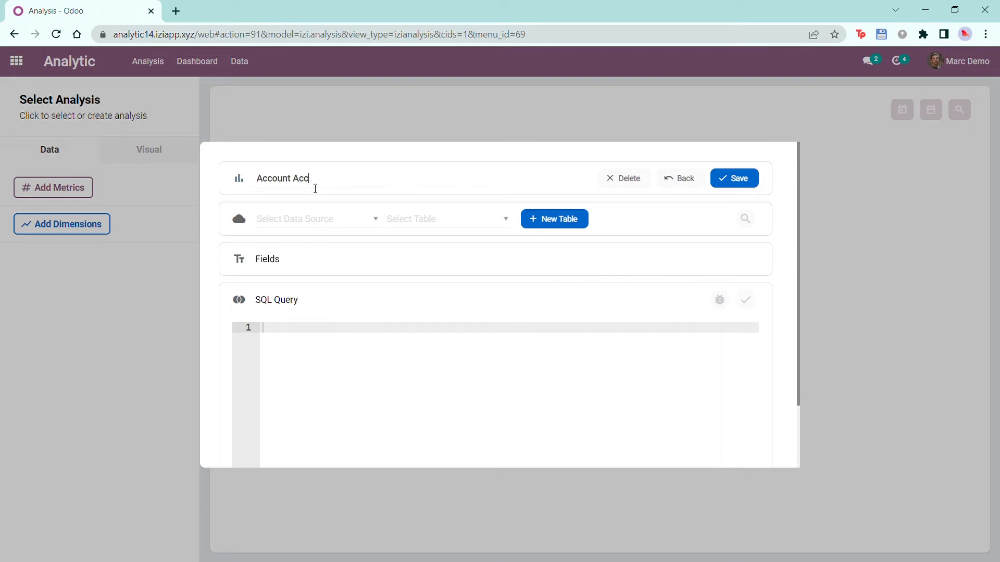
left_click(313, 218)
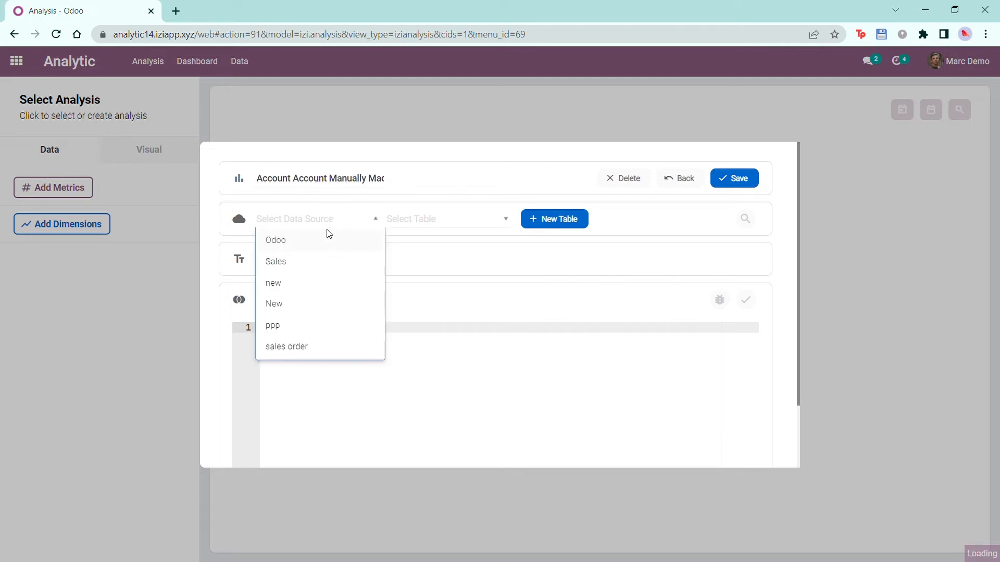
left_click(275, 239)
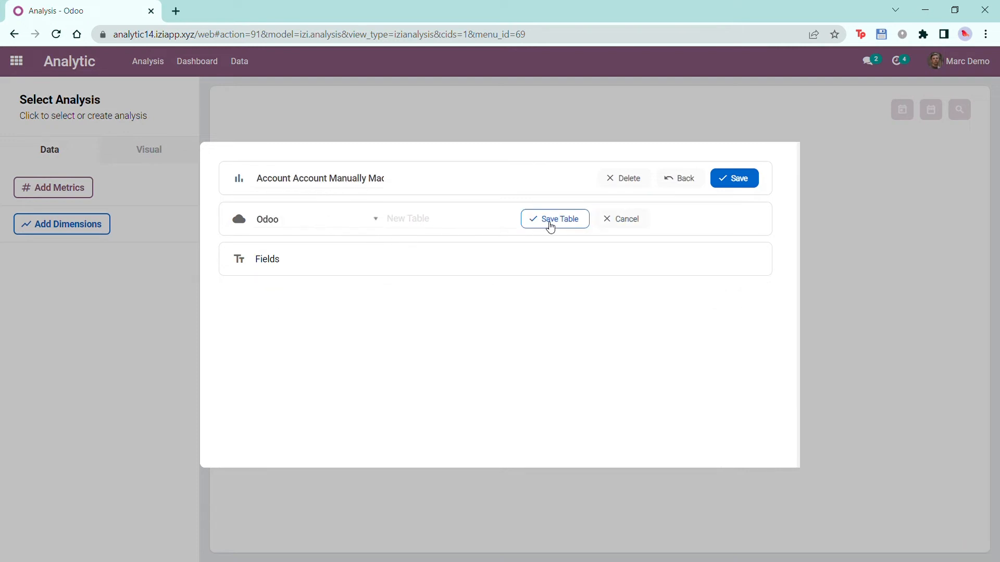
type("A")
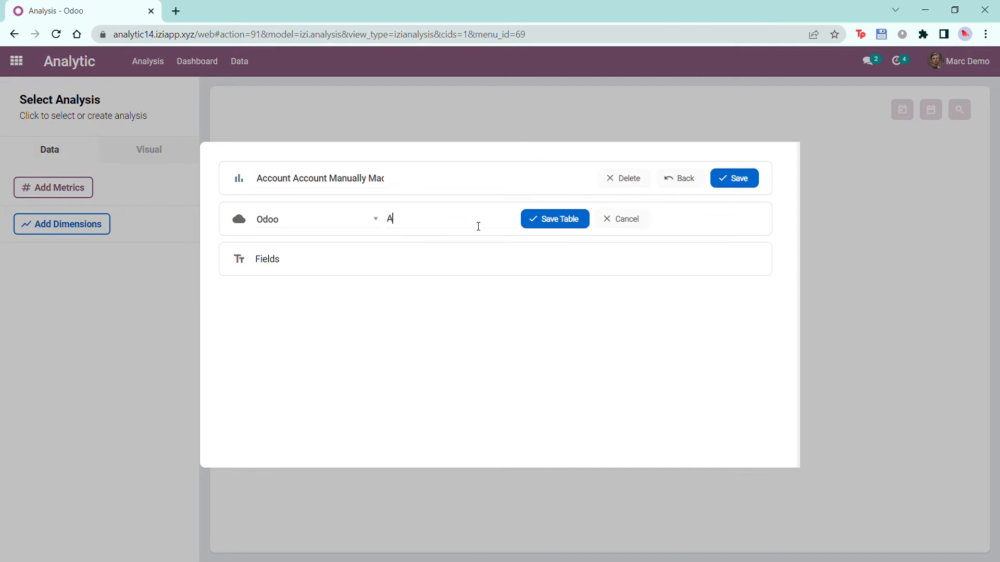
type("ccount Manually Made")
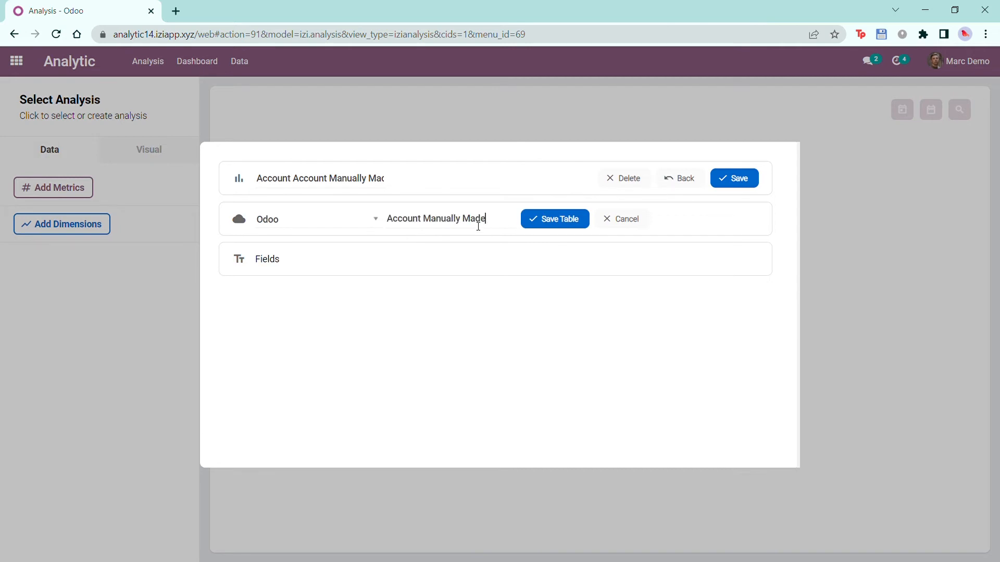
left_click(554, 218)
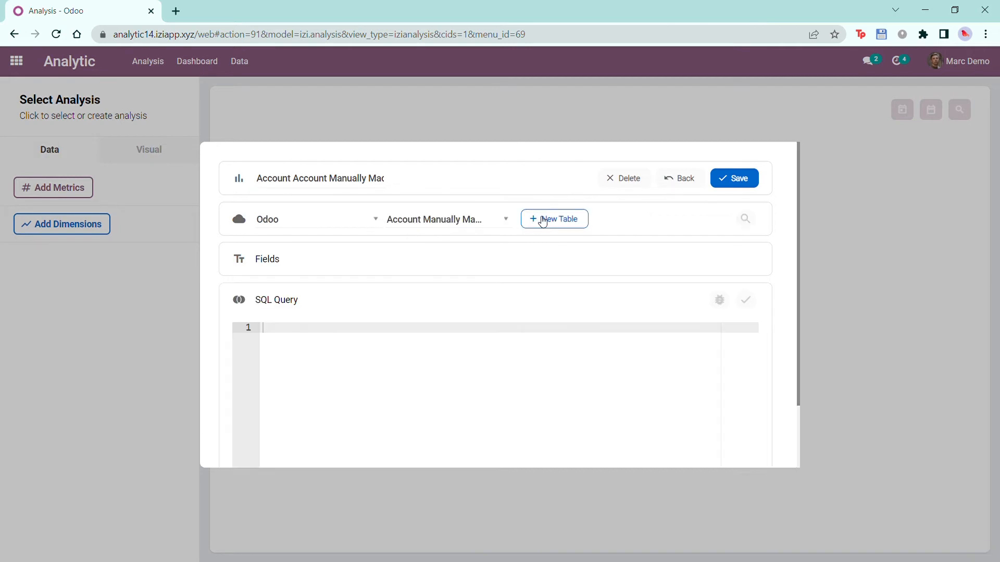
mouse_move(274, 273)
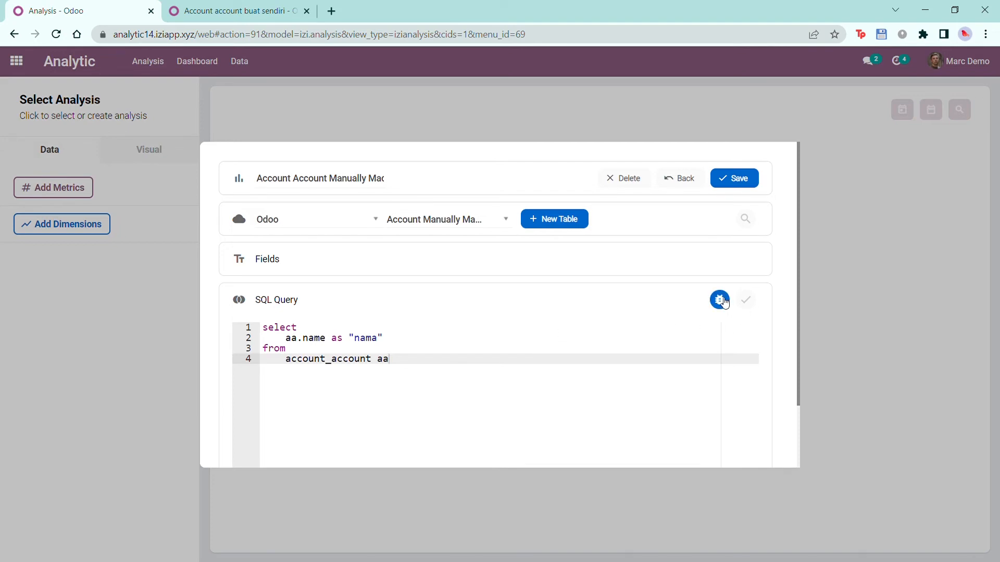
Test and run the account-names SQL query so the table gains a Nama field, then attempt to save.
left_click(719, 300)
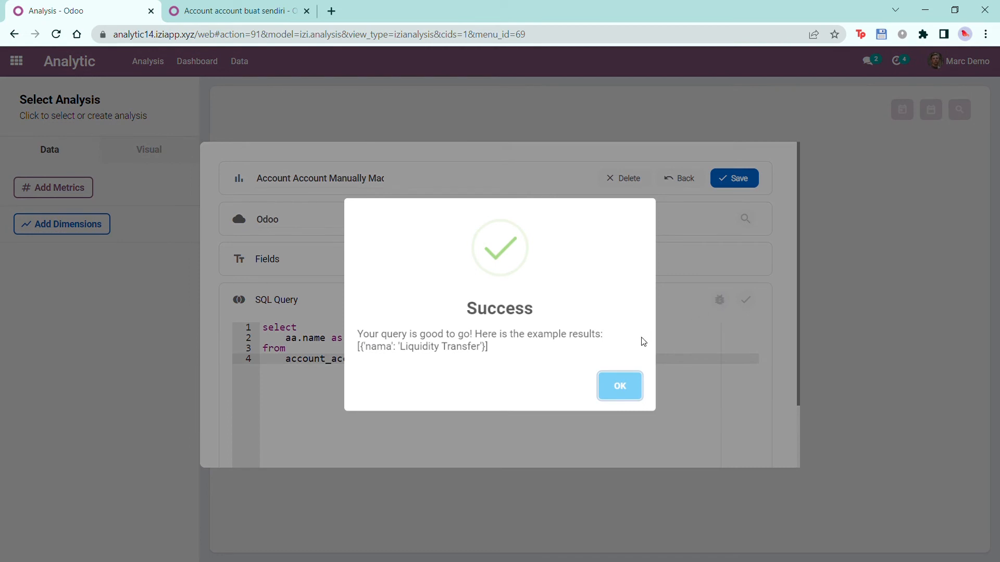
left_click(619, 385)
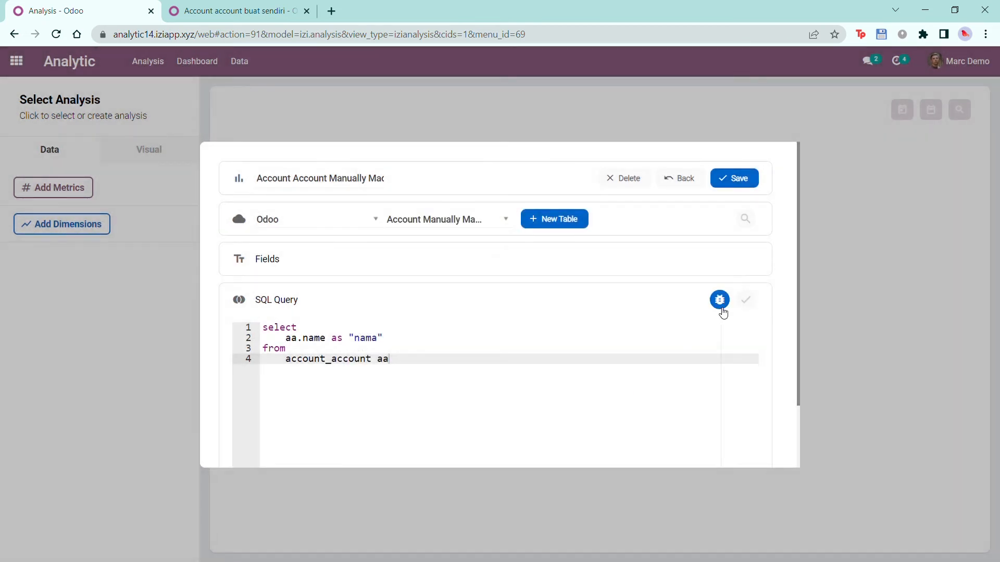
left_click(719, 300)
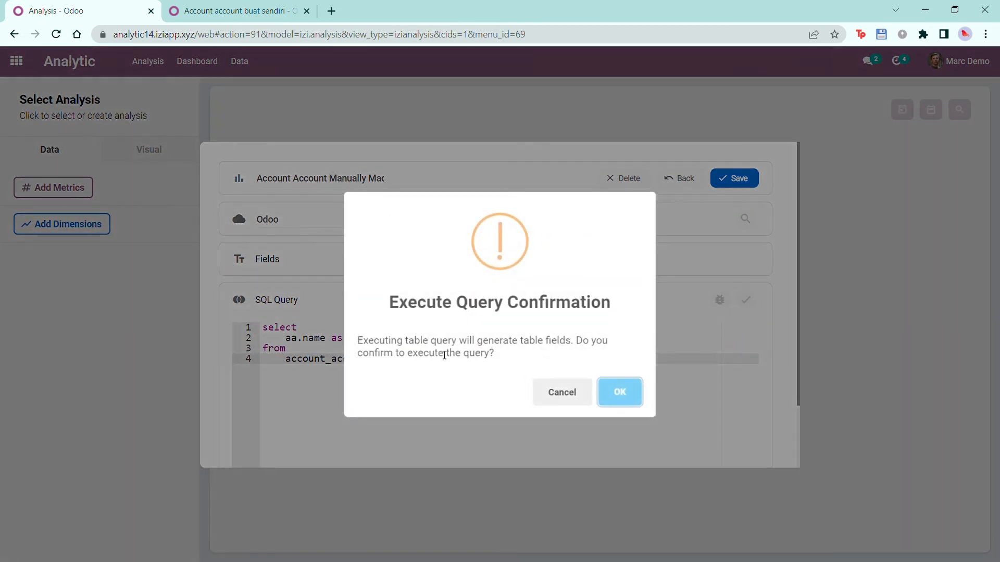
left_click(618, 392)
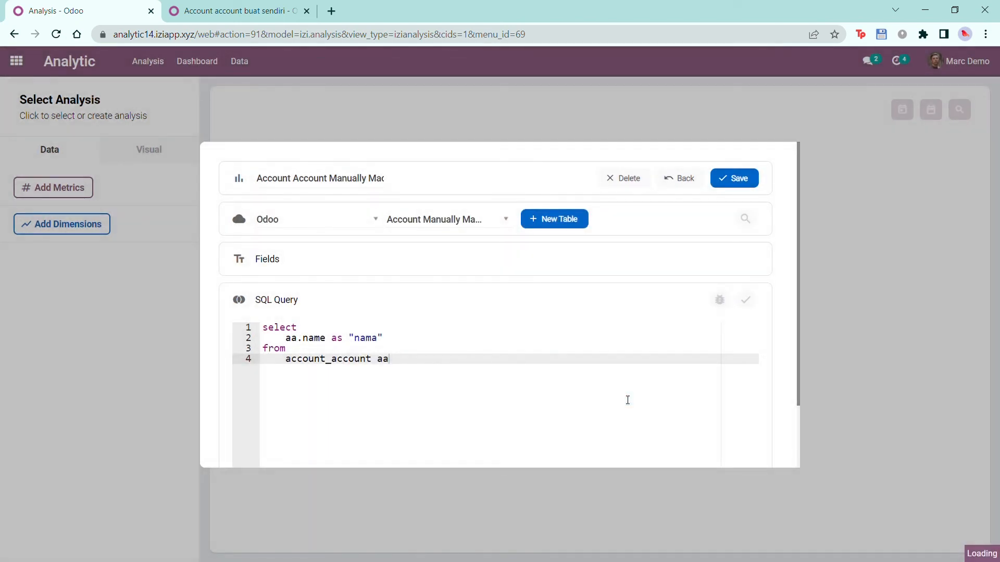
left_click(744, 300)
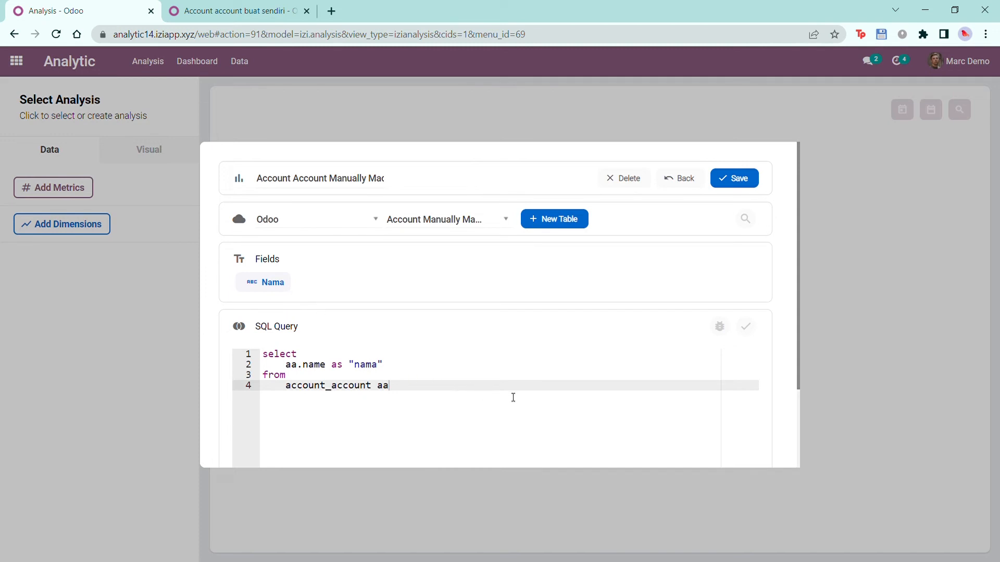
mouse_move(740, 210)
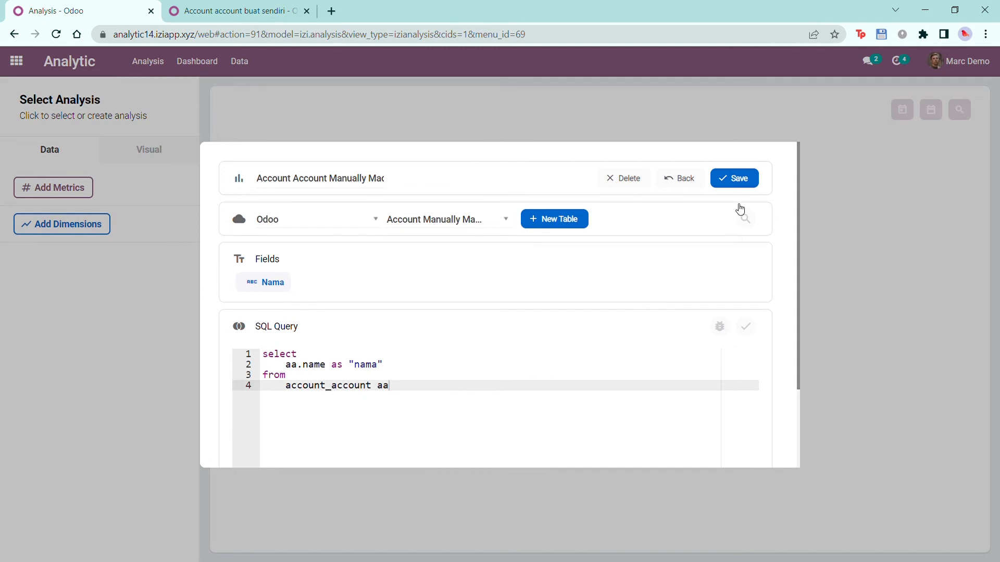
left_click(733, 179)
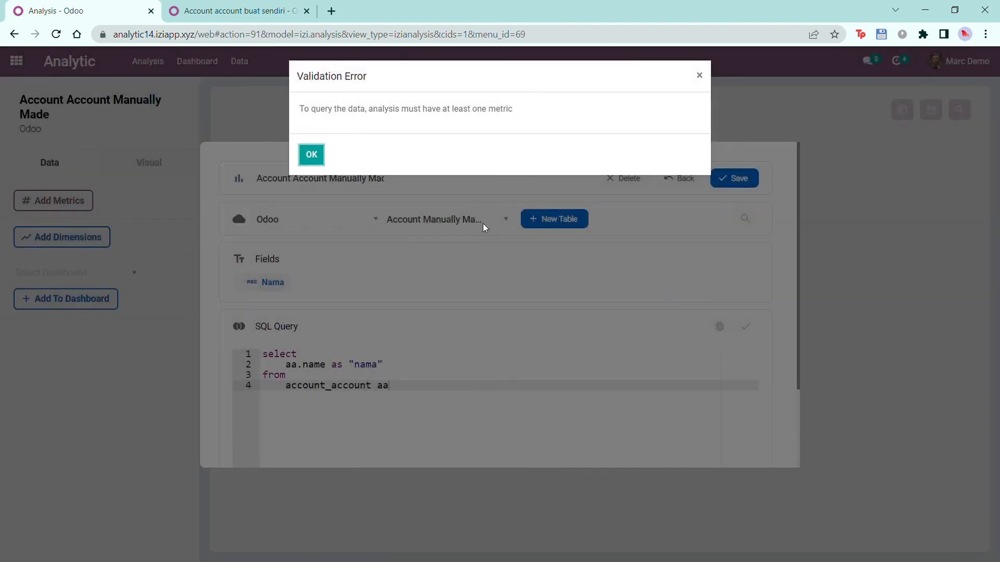
Add aa.id as "id_akun" to the query, test it and save the analysis showing Count of Id Akun 43.
left_click(310, 155)
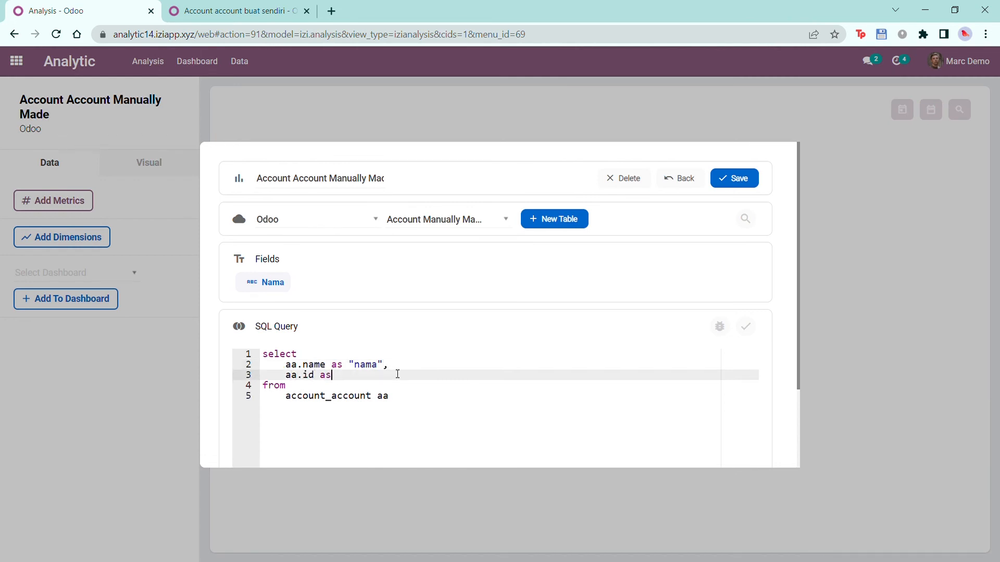
type("\"id_aku\"")
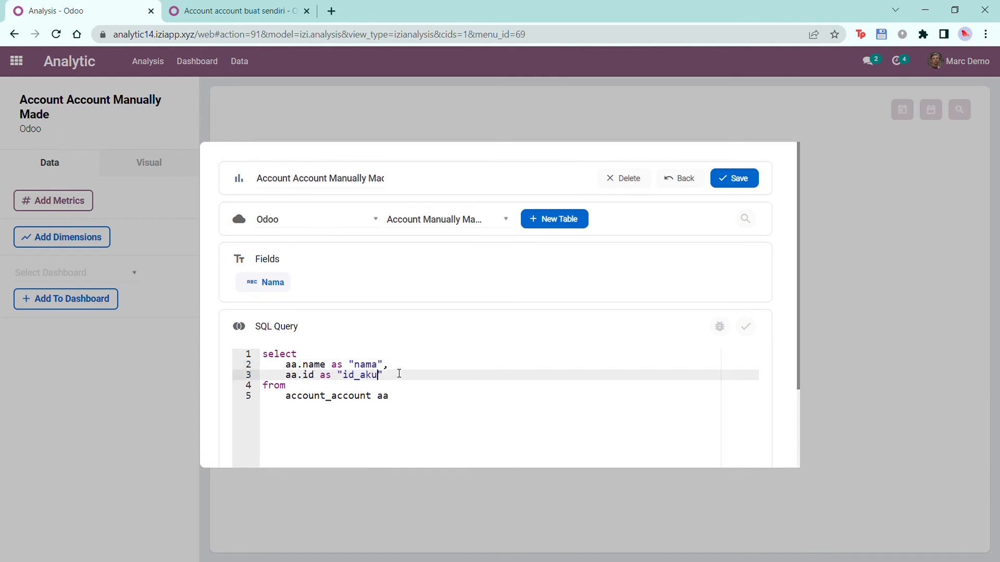
left_click(720, 325)
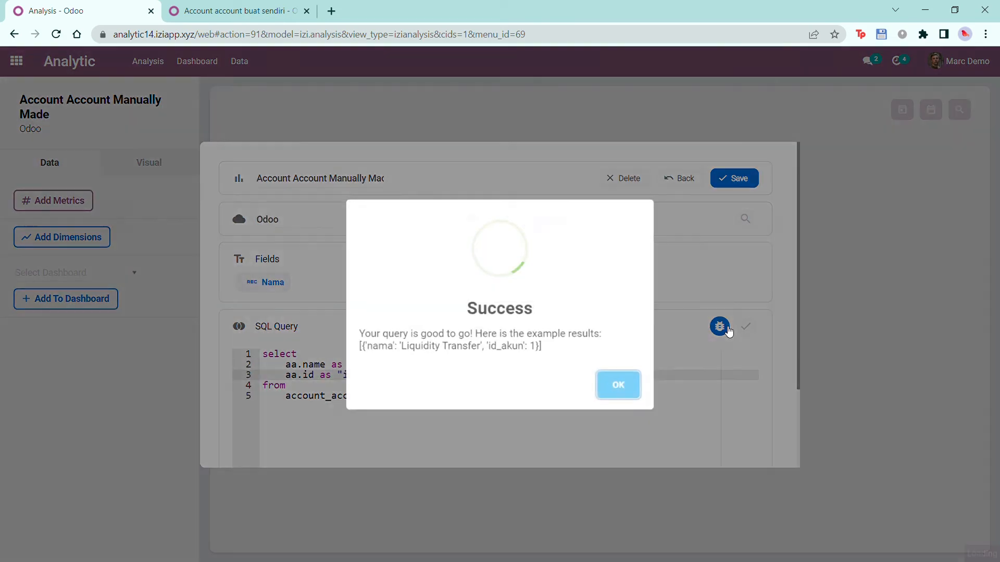
left_click(617, 384)
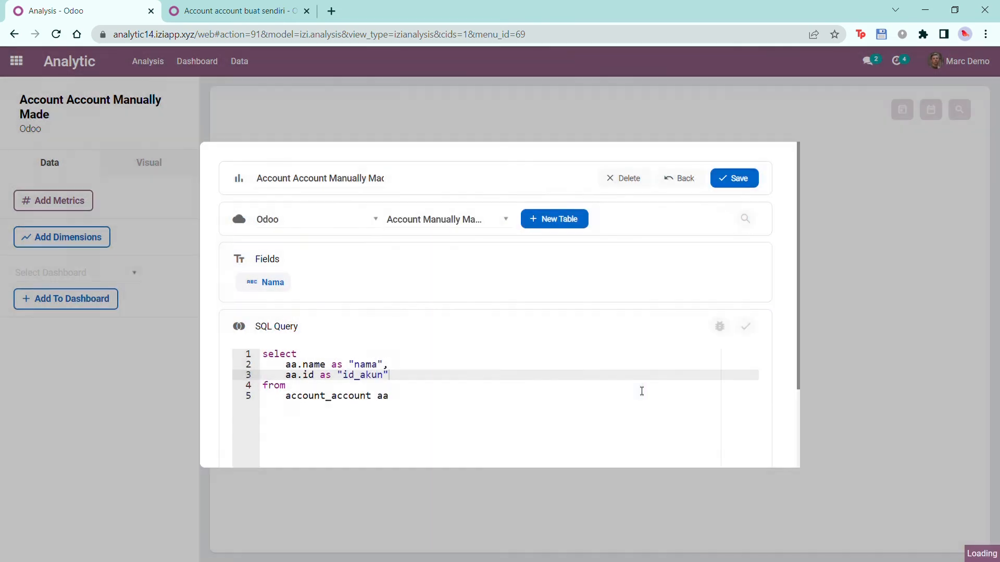
left_click(733, 178)
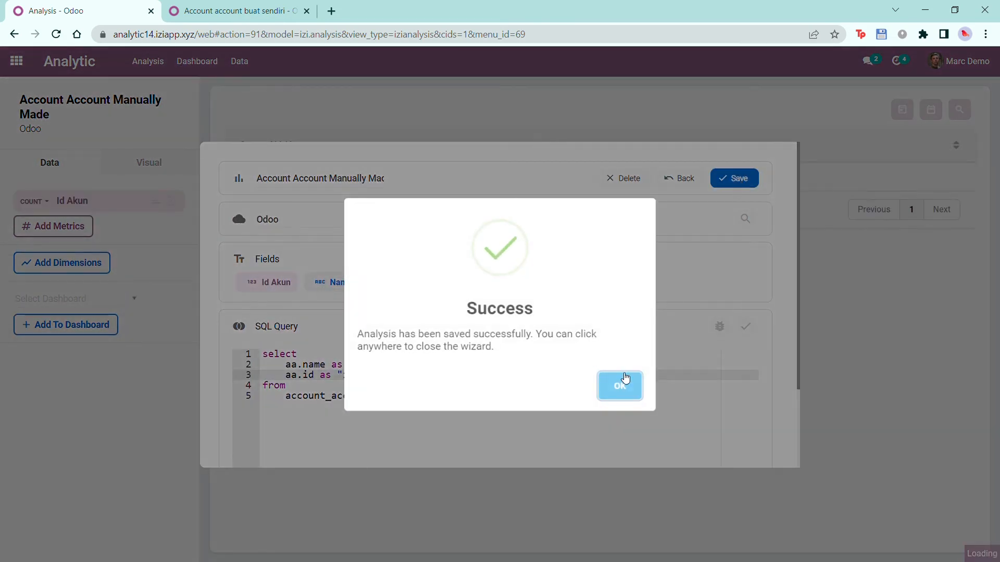
left_click(619, 385)
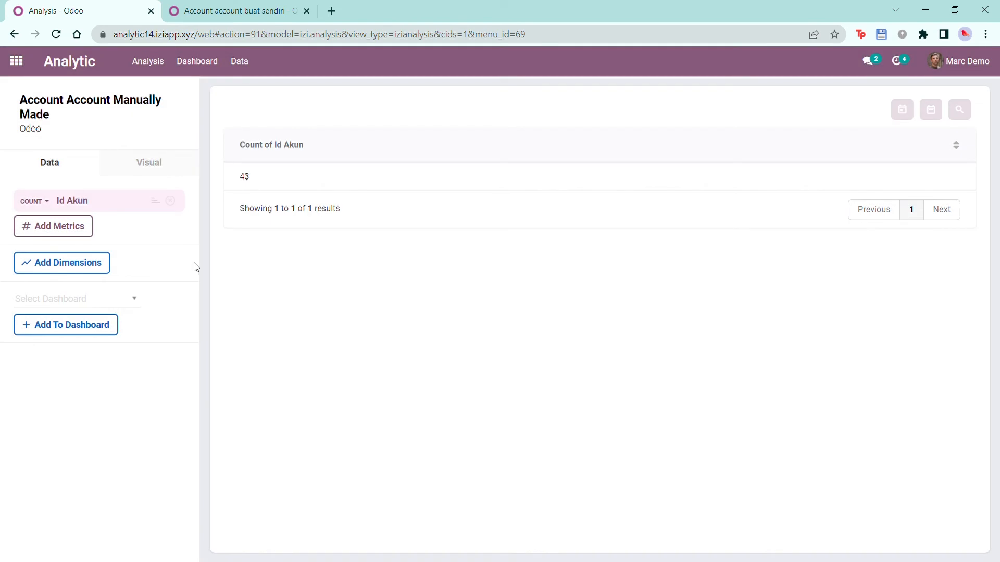
Add Nama as a dimension so Count of Id Akun is listed per account name.
left_click(61, 262)
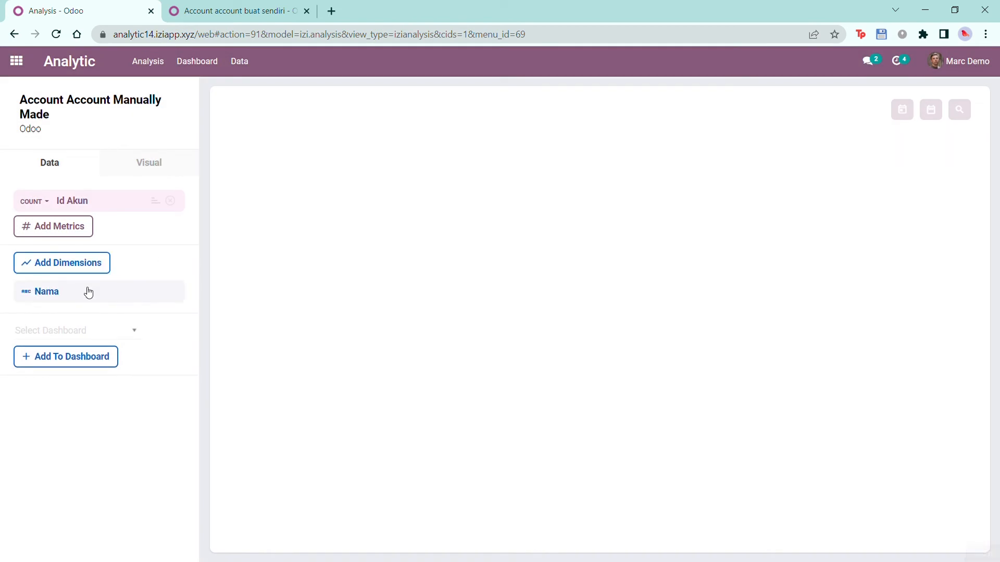
left_click(47, 291)
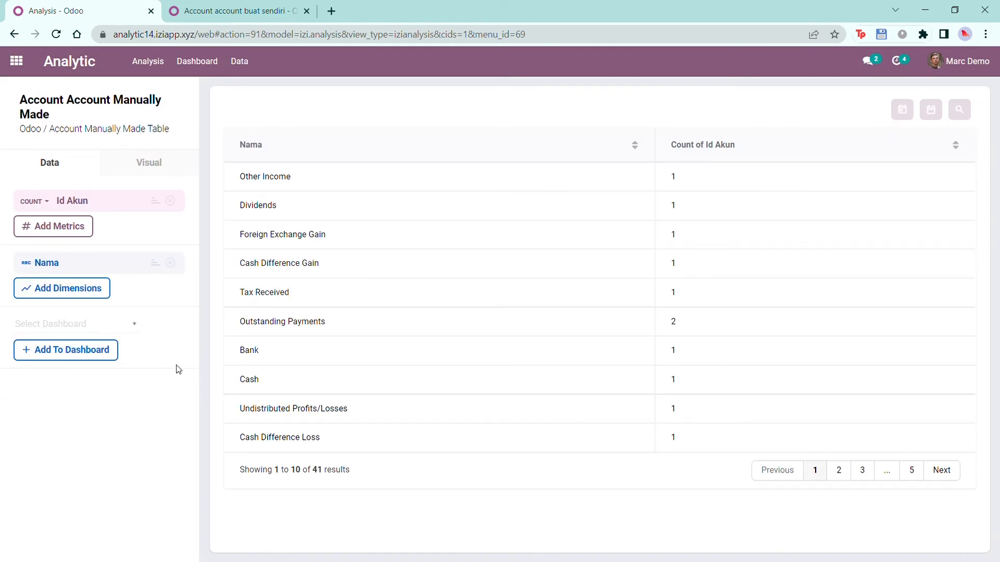
mouse_move(81, 112)
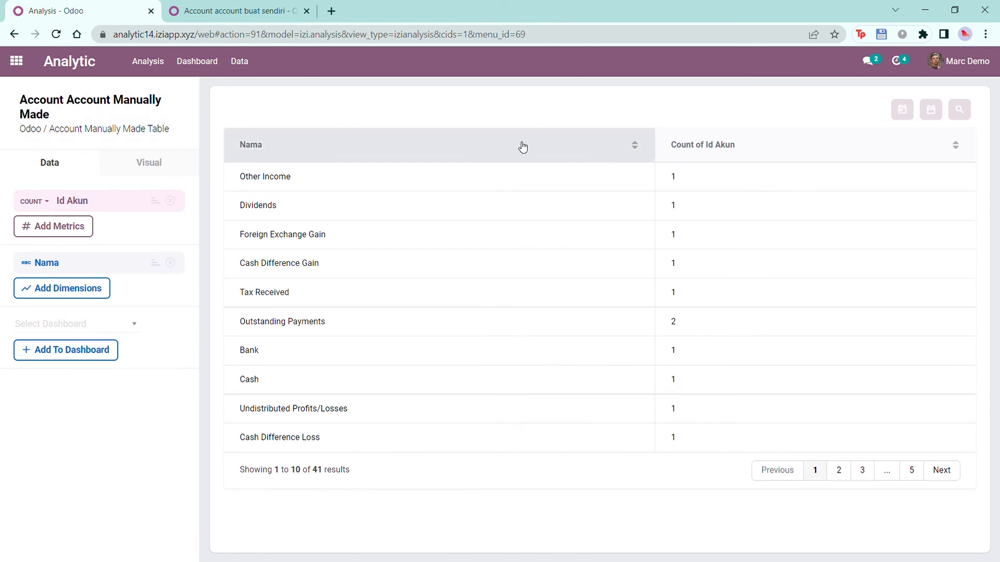
left_click(239, 62)
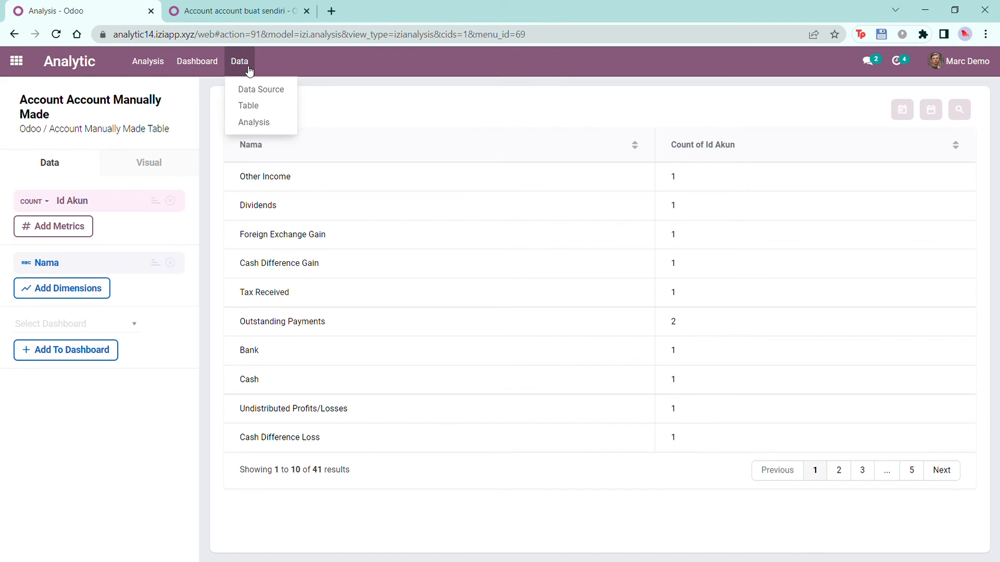
Open the Odoo data source and locate the active Account Manually Made Table on the next page of tables.
left_click(261, 90)
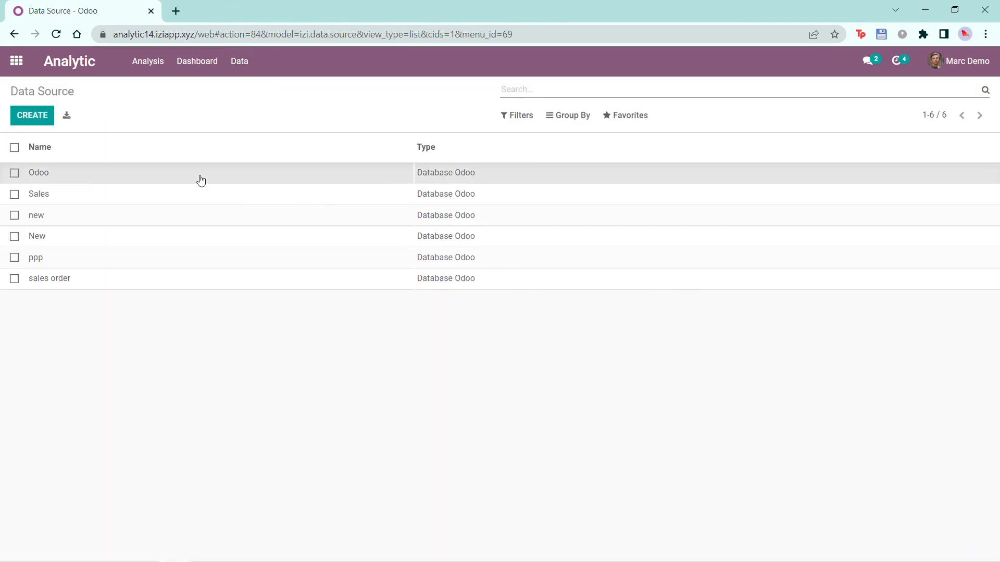
left_click(38, 173)
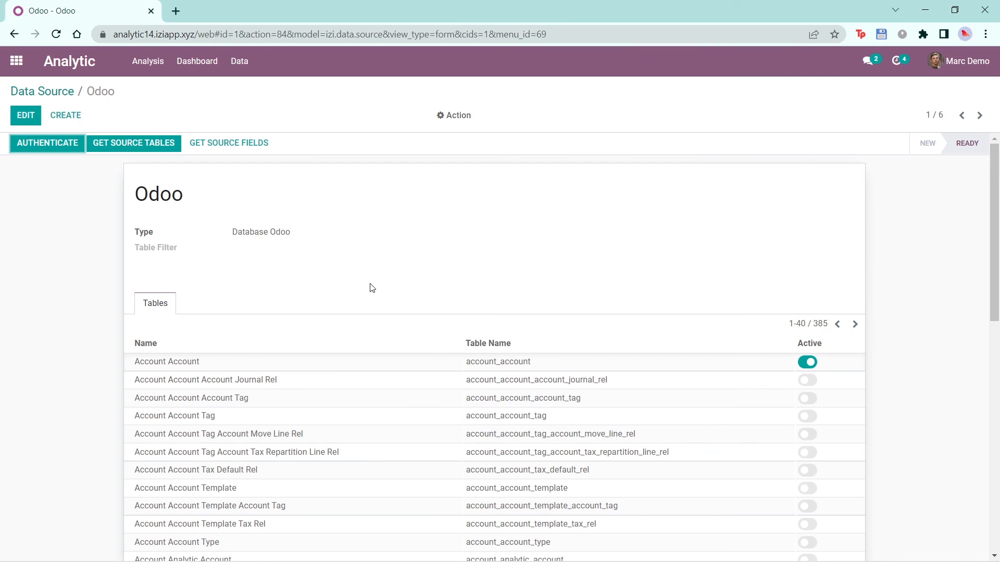
scroll("down", 3)
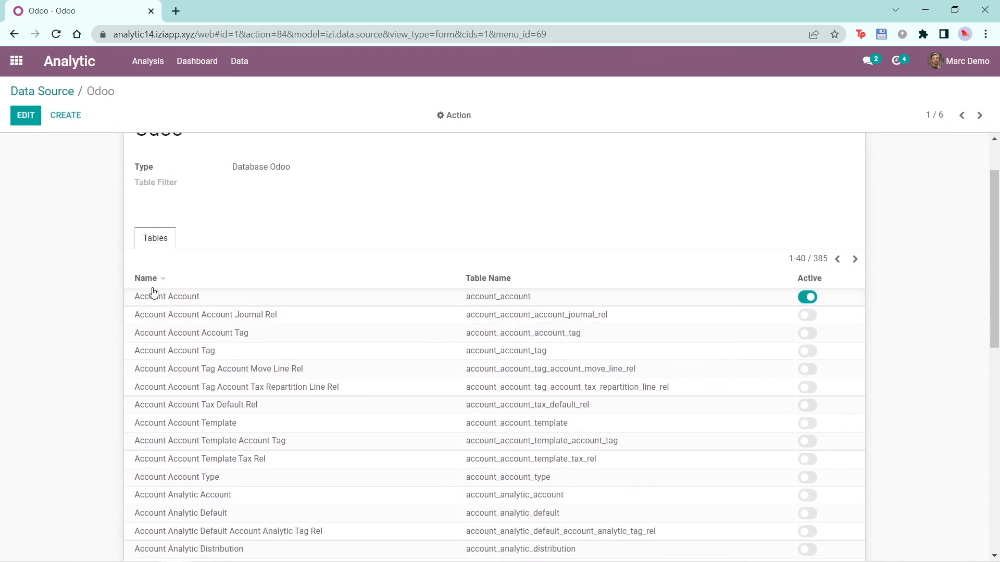
mouse_move(458, 289)
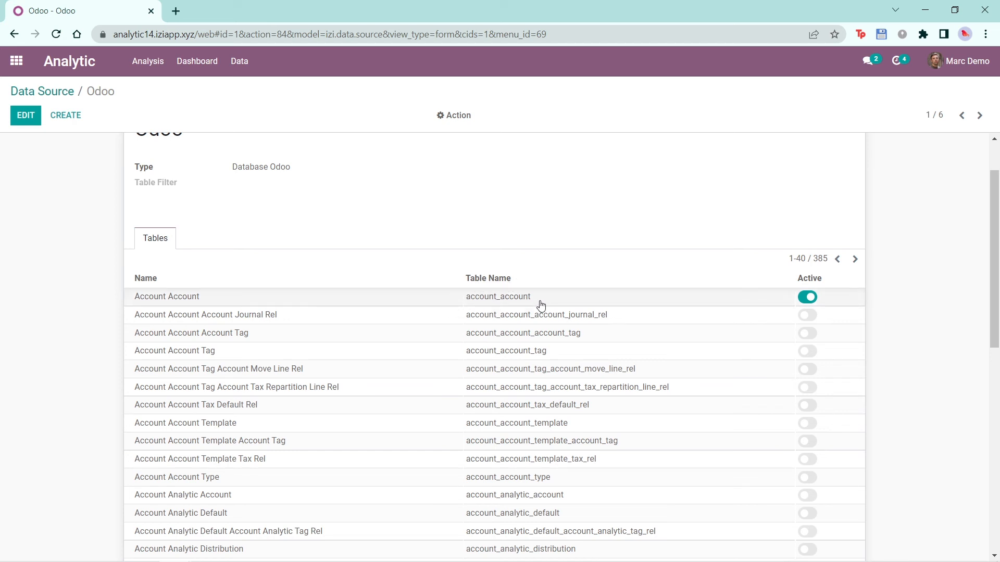
left_click(854, 259)
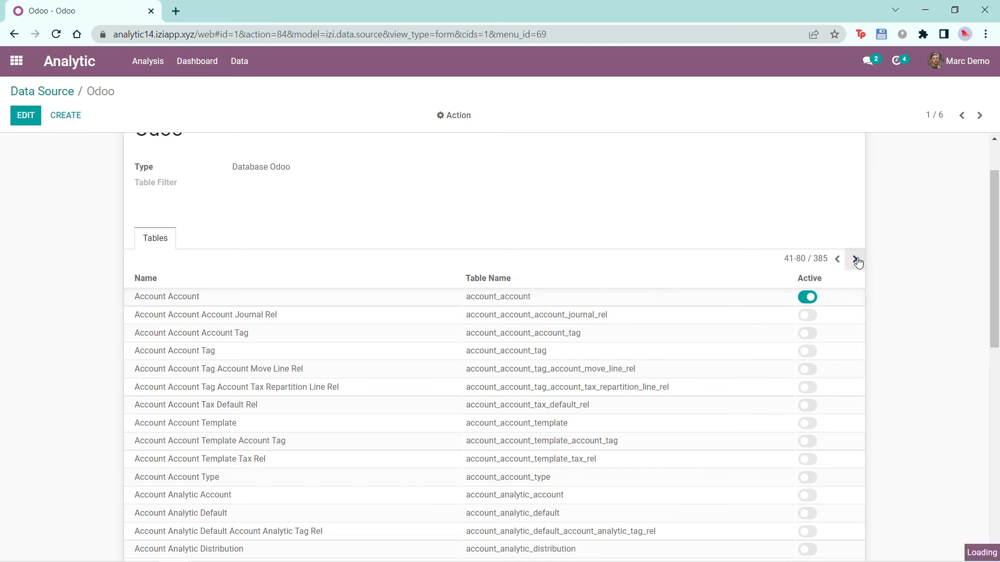
left_click(857, 261)
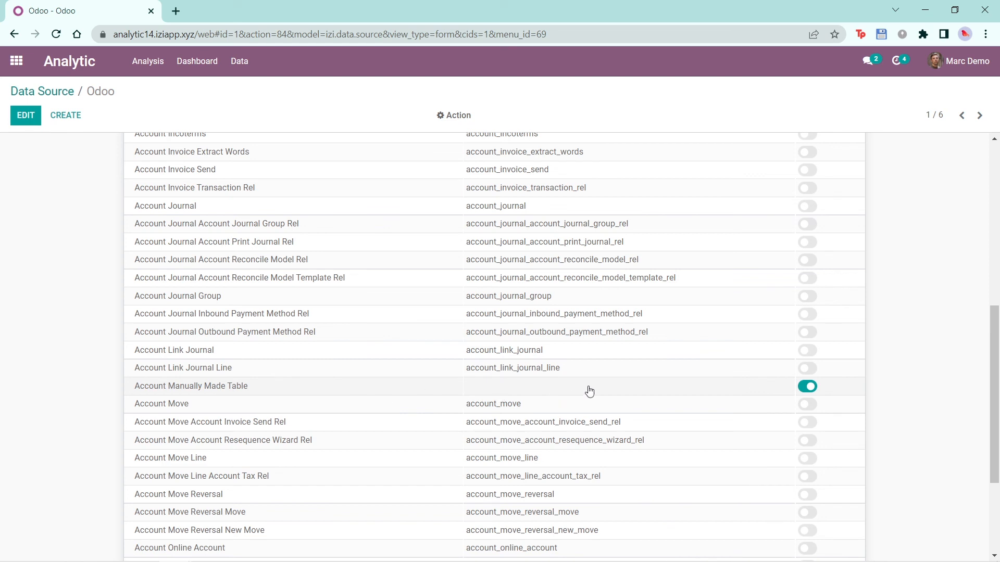
mouse_move(780, 392)
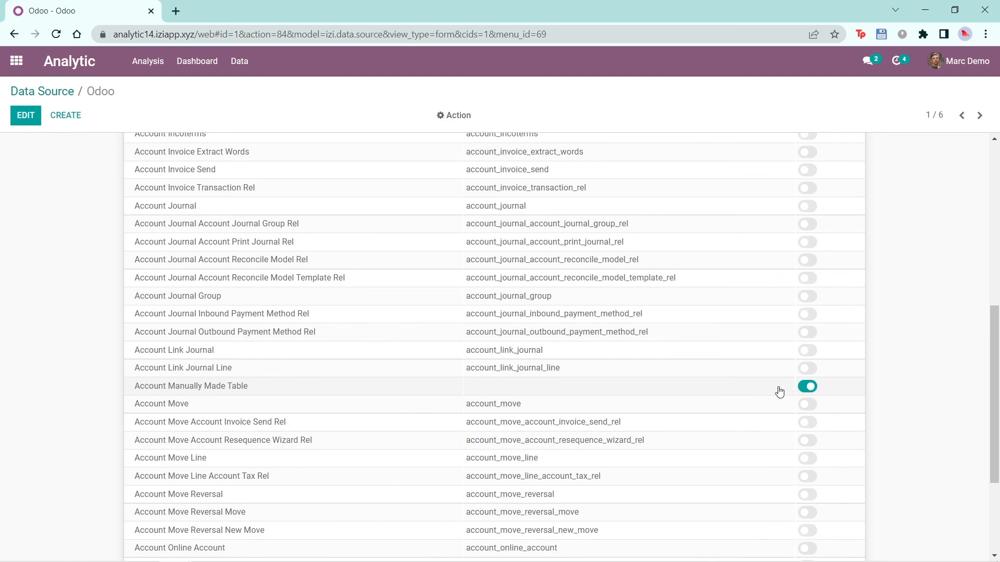
mouse_move(508, 393)
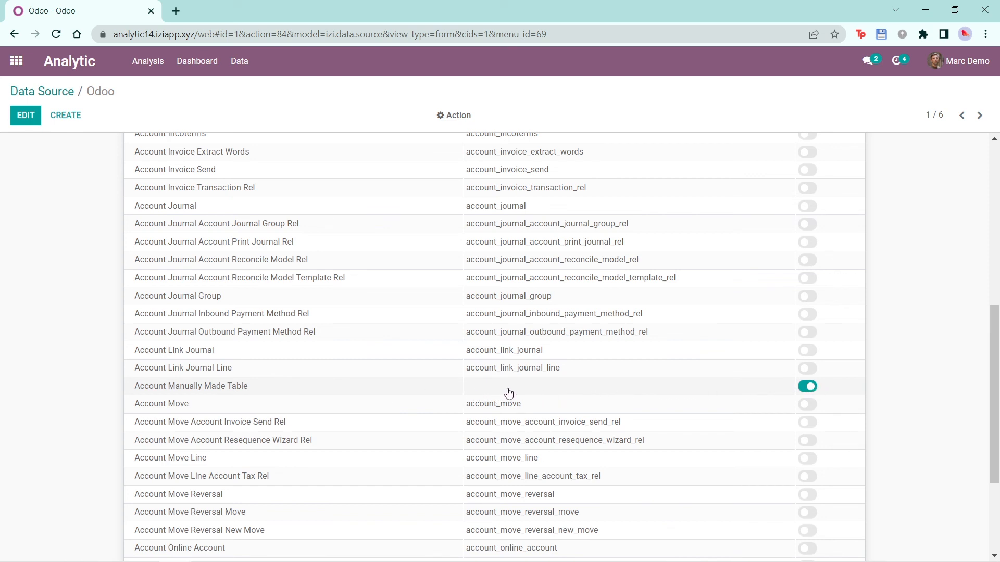
mouse_move(446, 388)
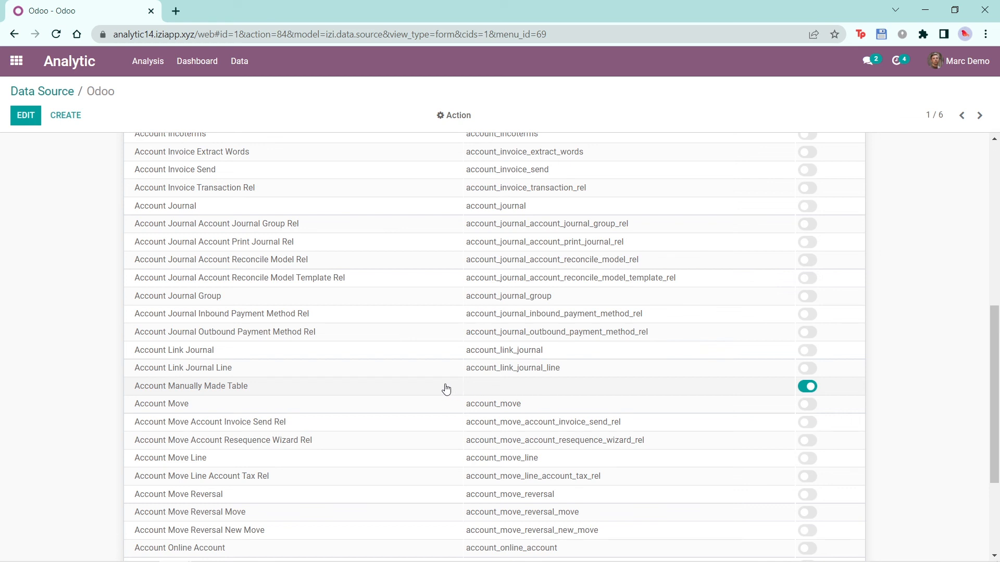
left_click(191, 385)
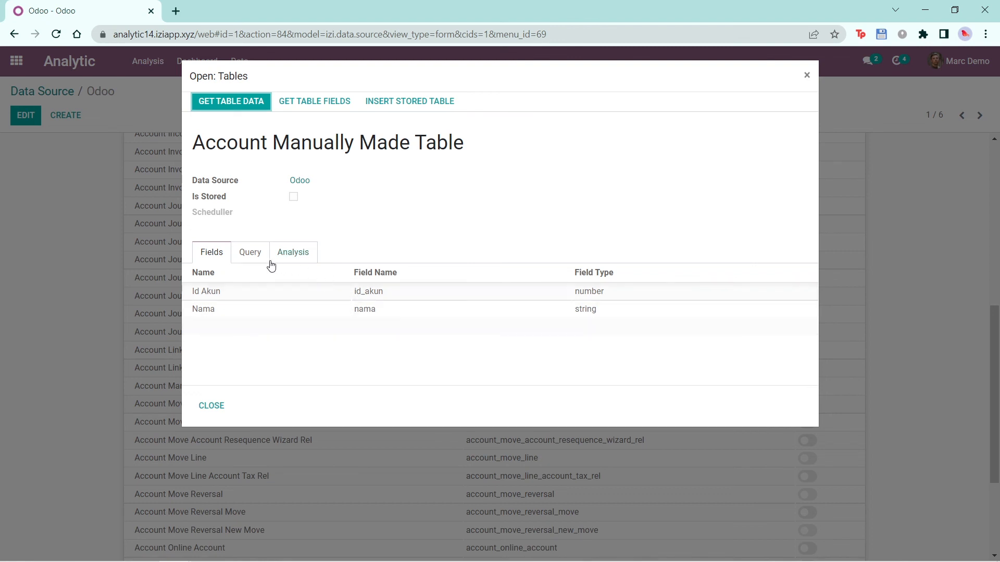
View the table's SQL query and its linked Account Account Manually Made analysis.
left_click(249, 252)
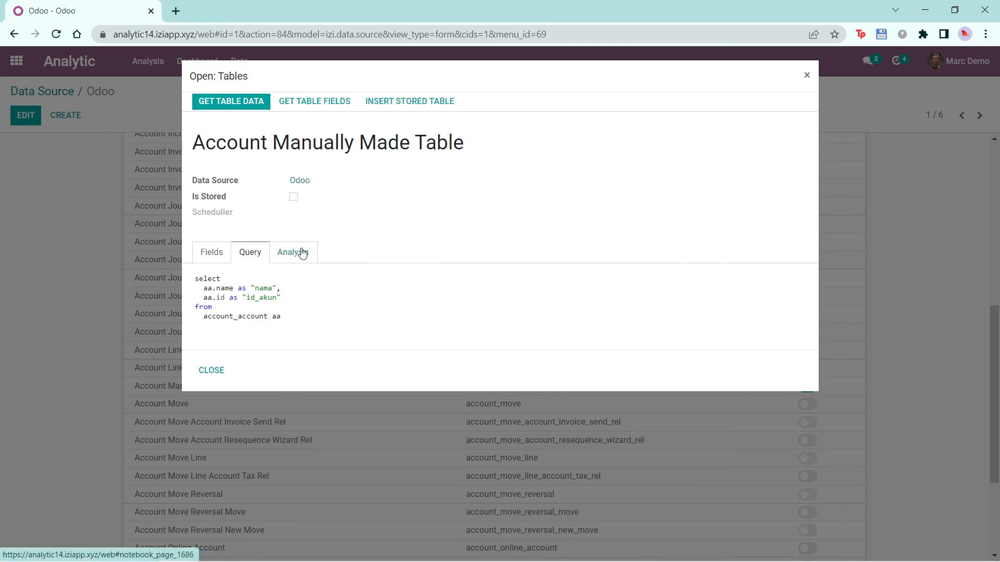
left_click(293, 252)
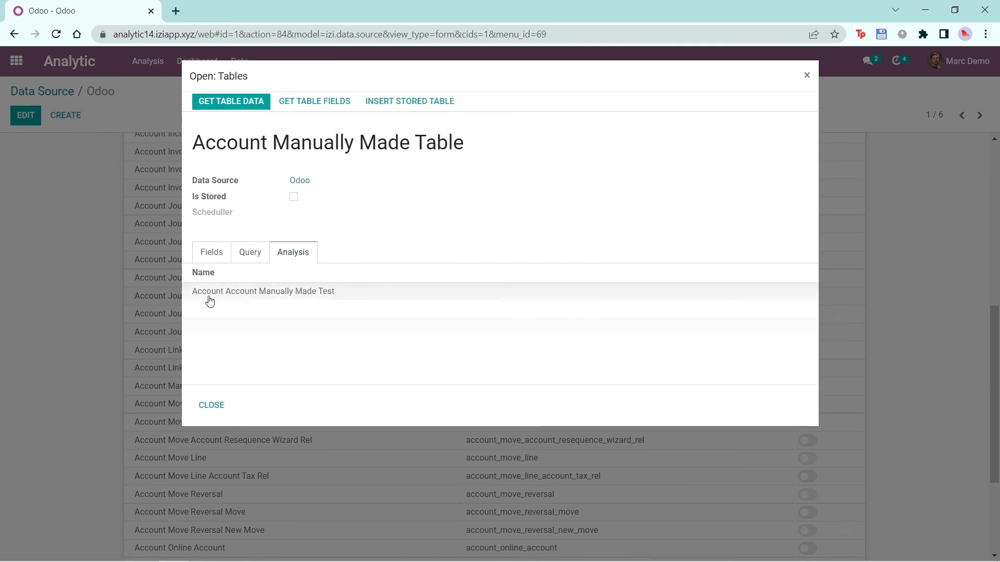